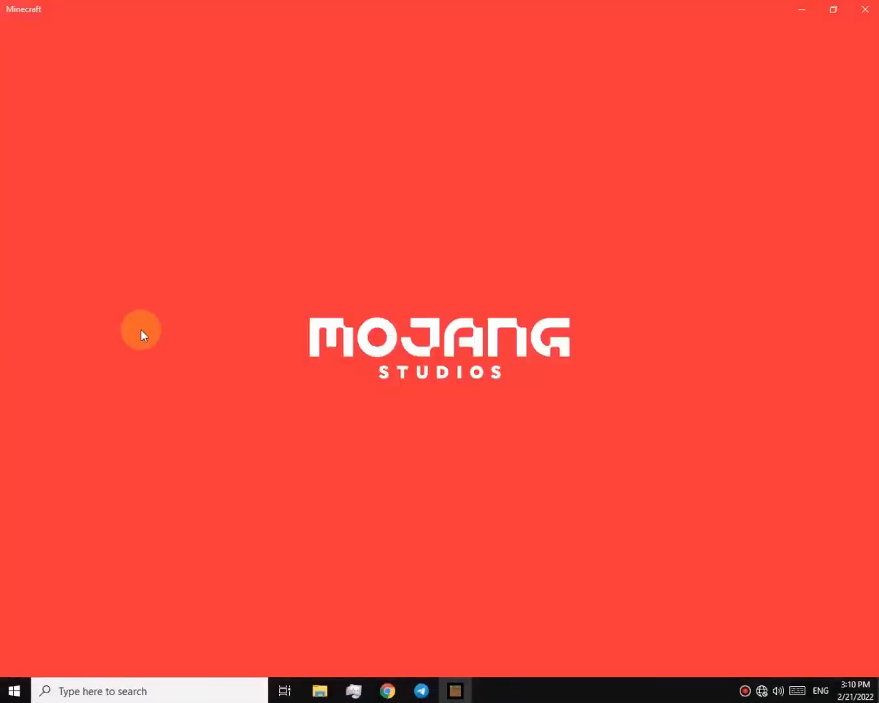
- Launch Minecraft, which shows the Mojang Studios splash and then closes to the desktop
click(864, 9)
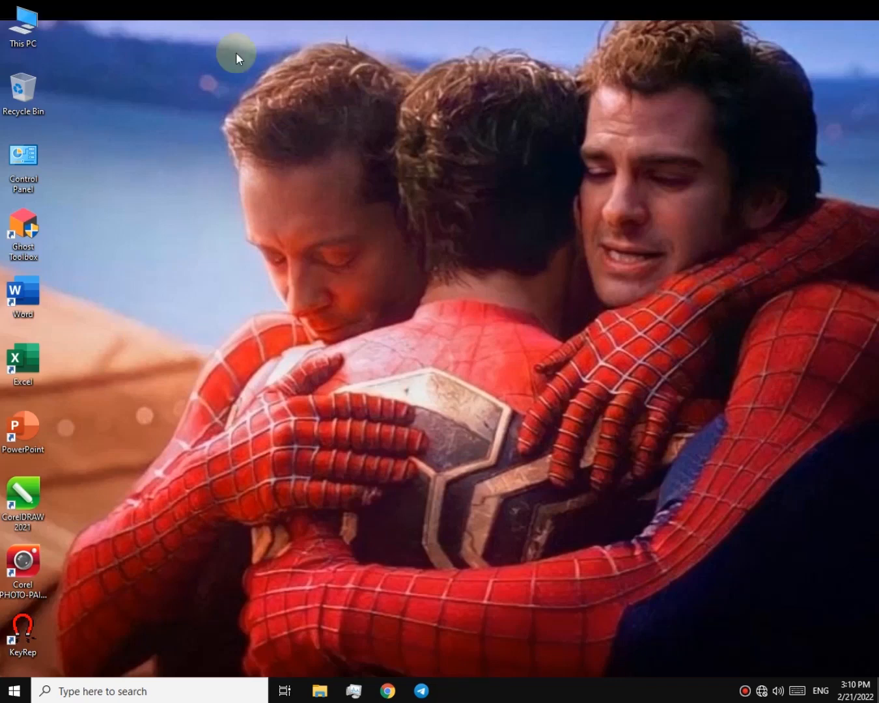
mouse_move(447, 666)
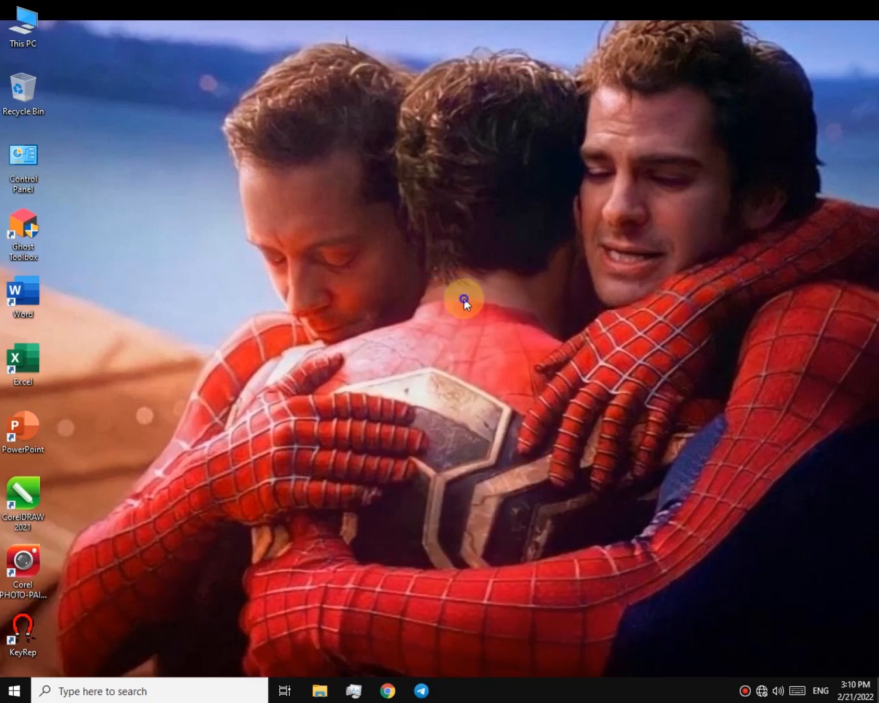
mouse_move(494, 344)
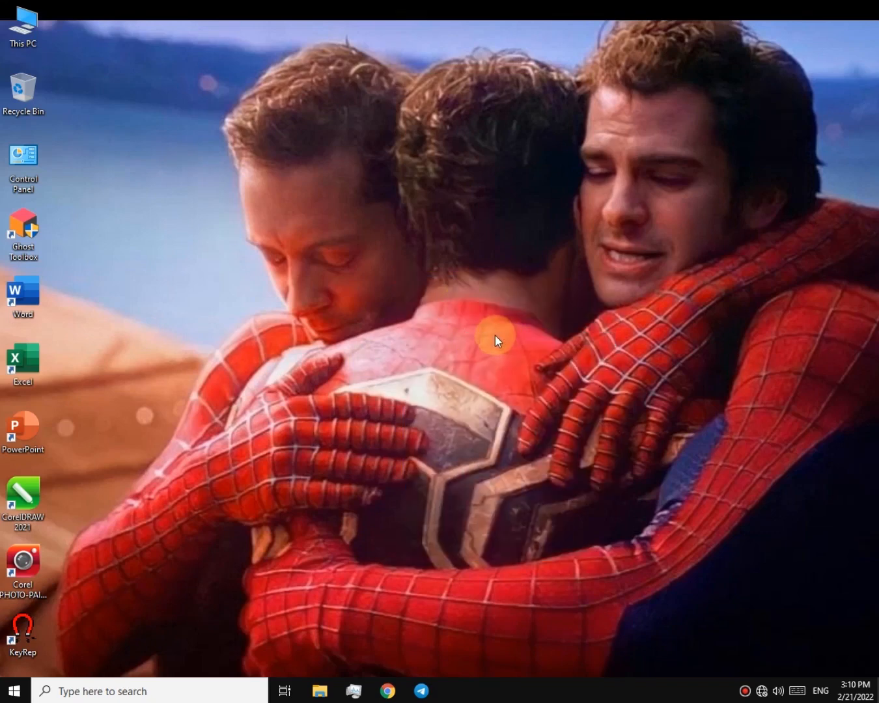
mouse_move(655, 574)
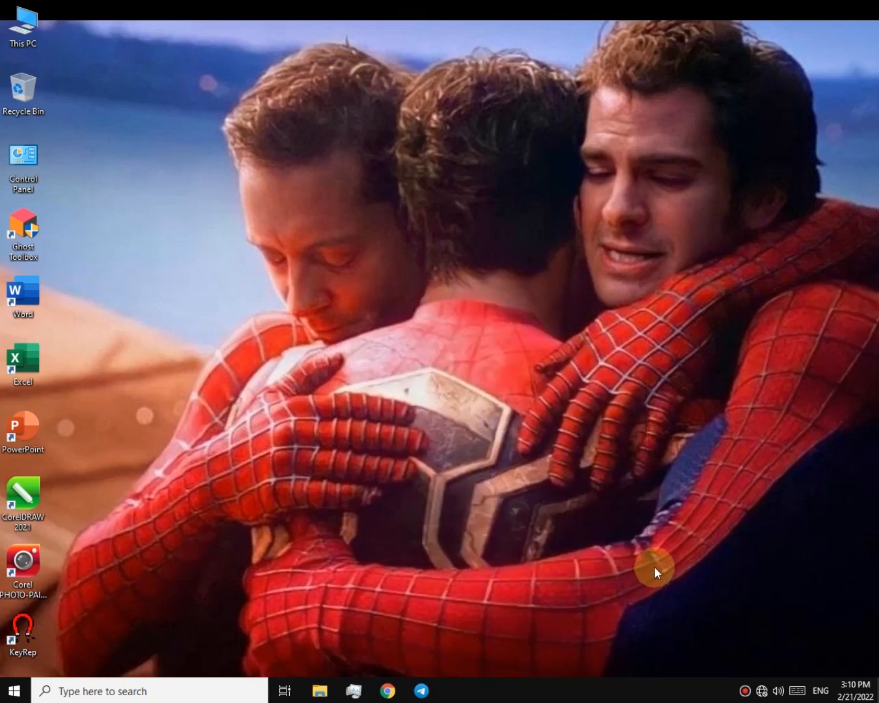
mouse_move(688, 456)
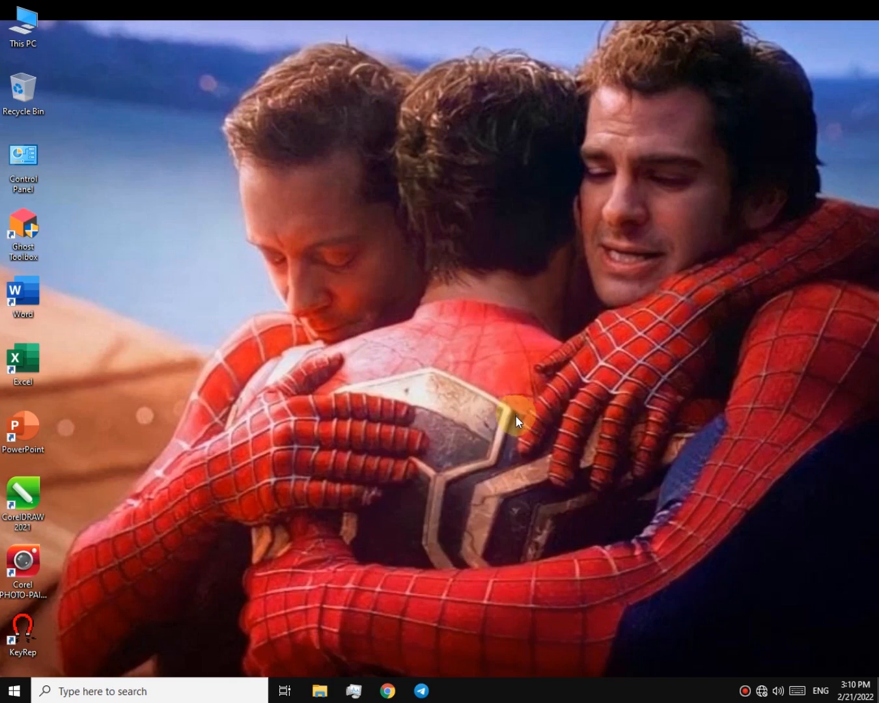
mouse_move(515, 415)
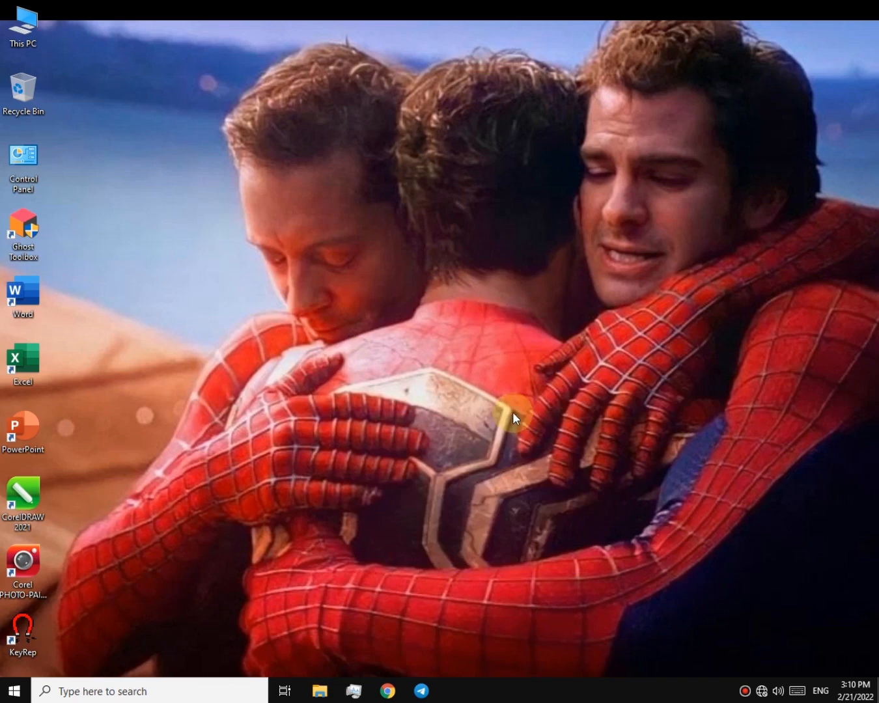
- Extract Dependencies.rar into a Dependencies folder and open it, showing two APPX packages
click(319, 691)
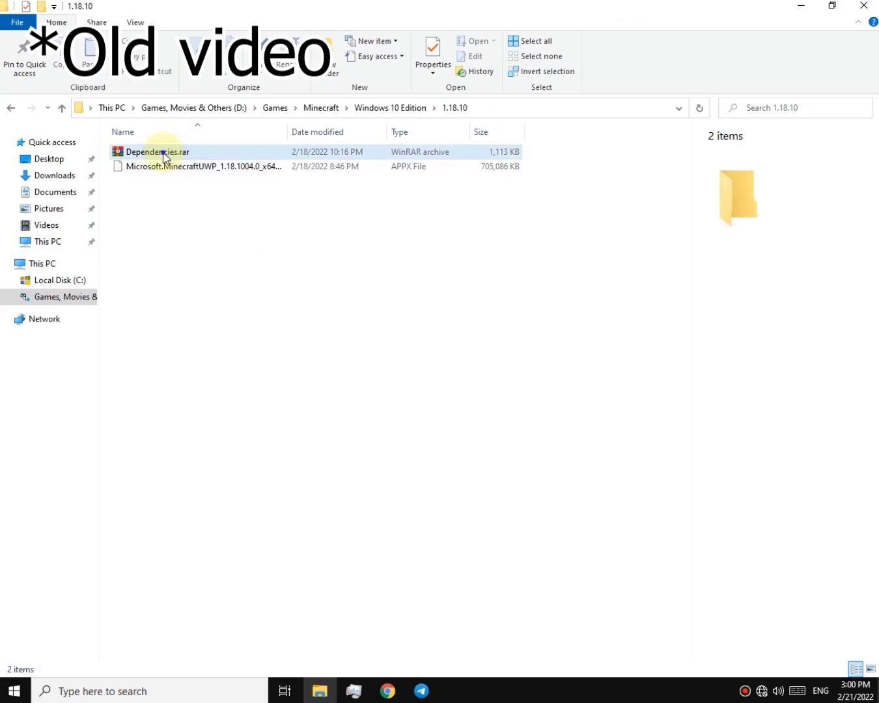
click(160, 151)
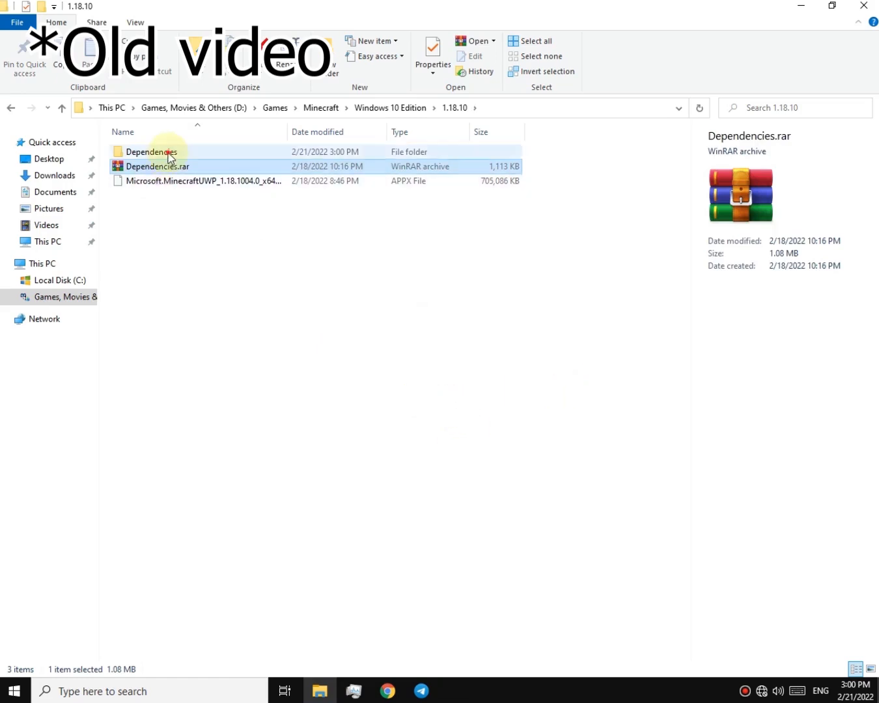
double_click(151, 151)
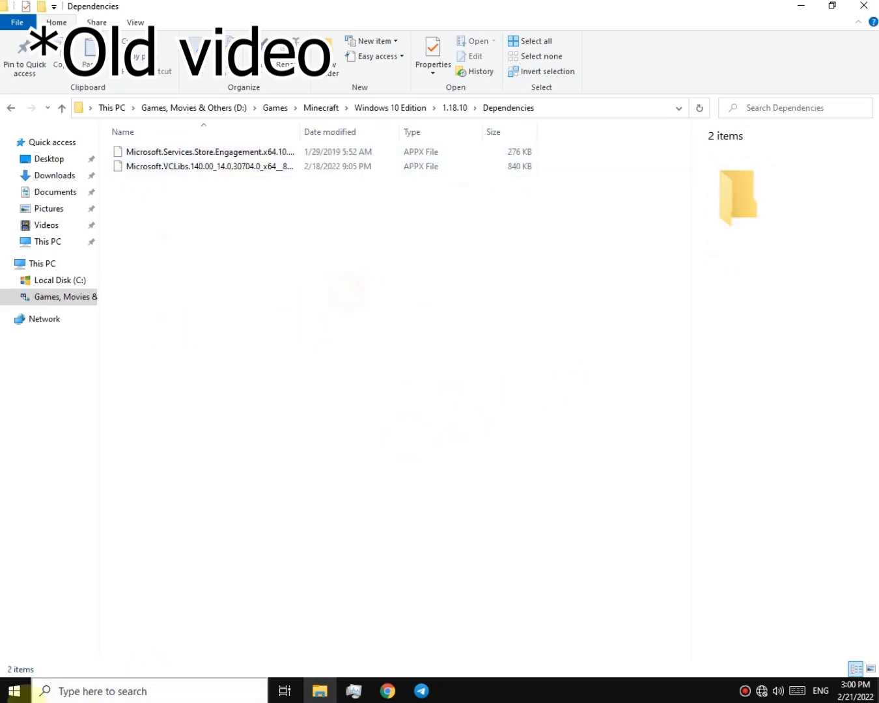
- Find Windows PowerShell from Start search and open it
click(118, 691)
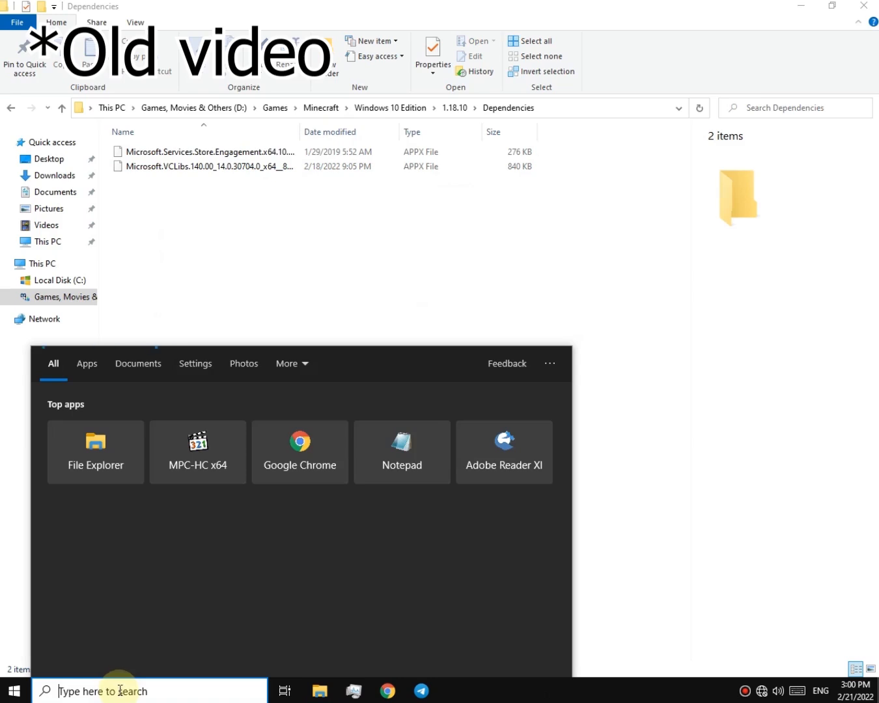
text(powershell)
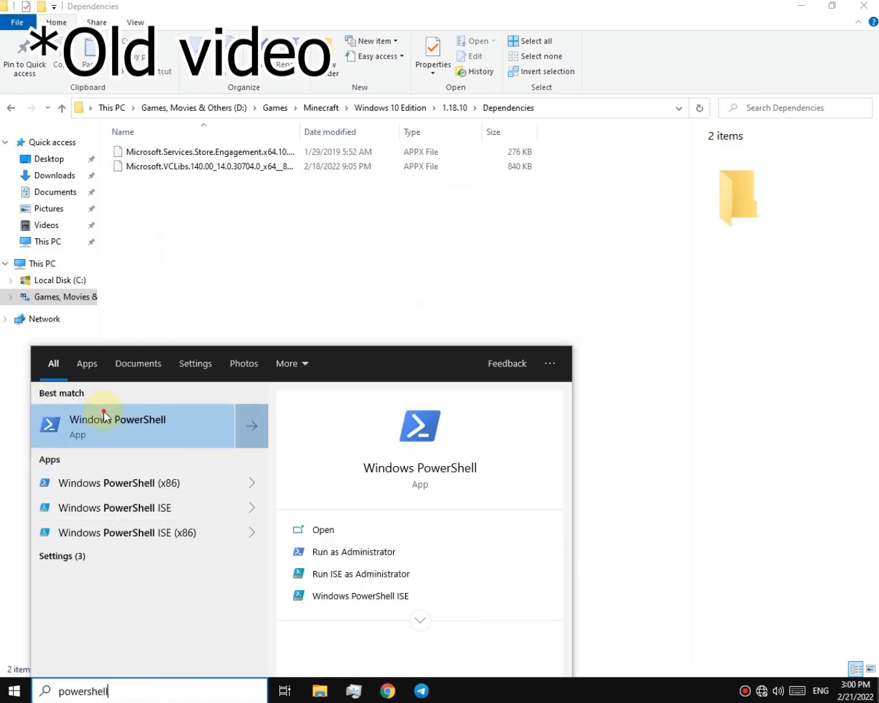
click(117, 426)
text(Add)
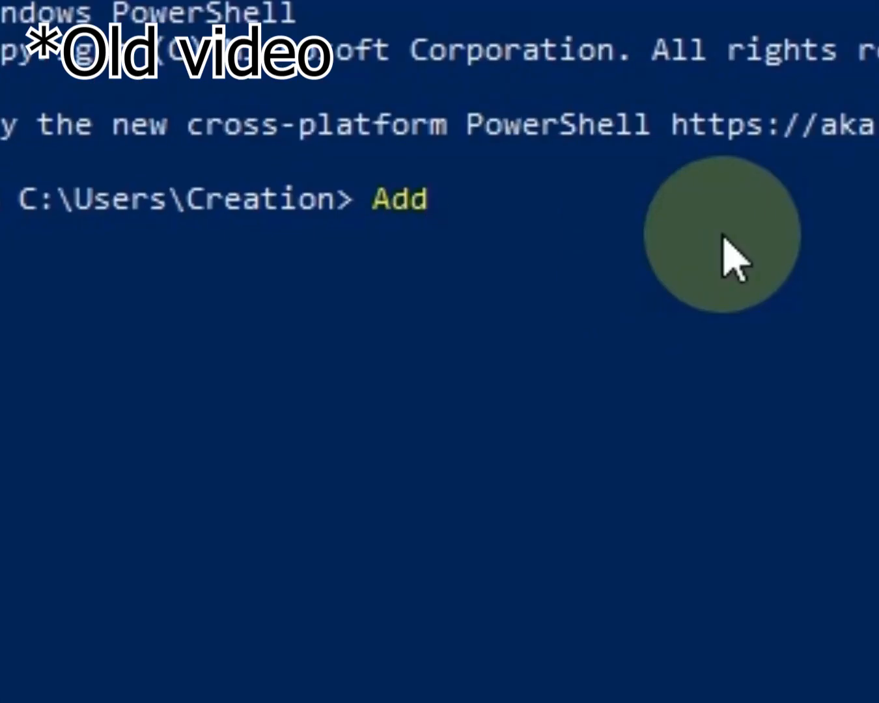
- Run Add-AppPackage on the Services Store Engagement APPX dragged in from the Dependencies folder
text(-AppPa)
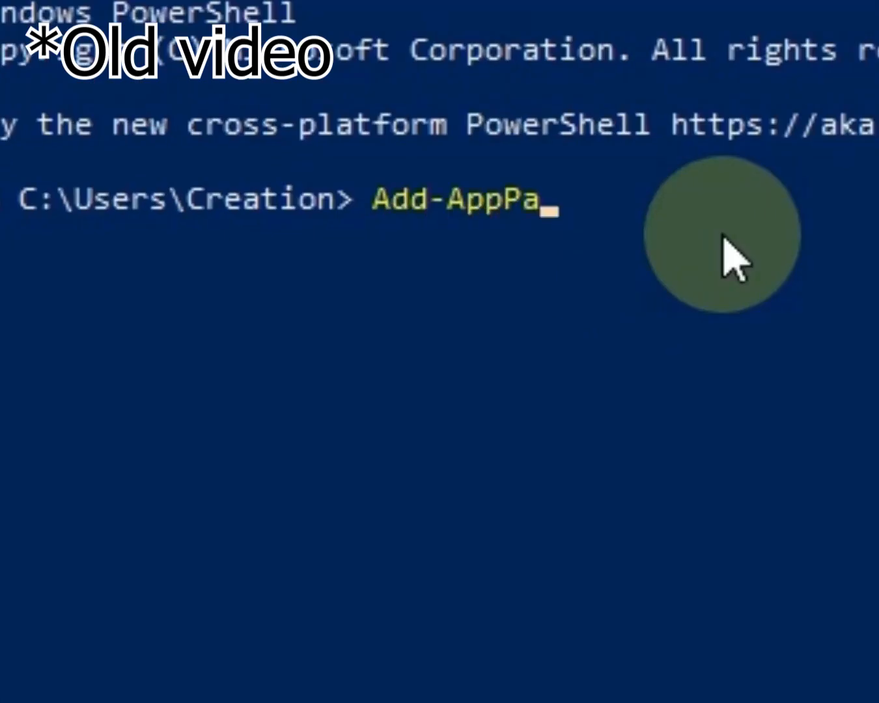
text(ckage)
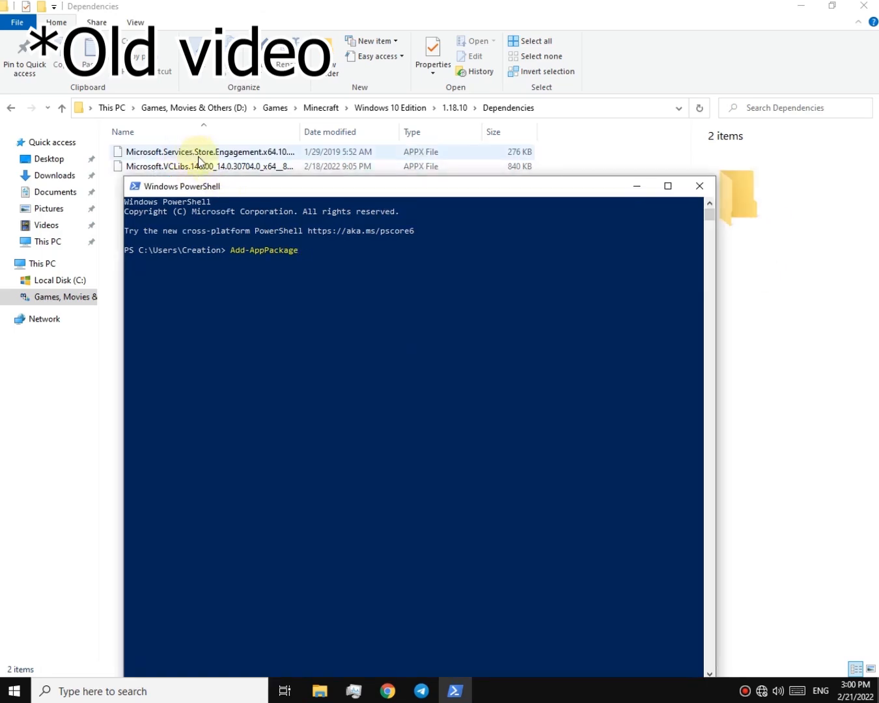
click(202, 151)
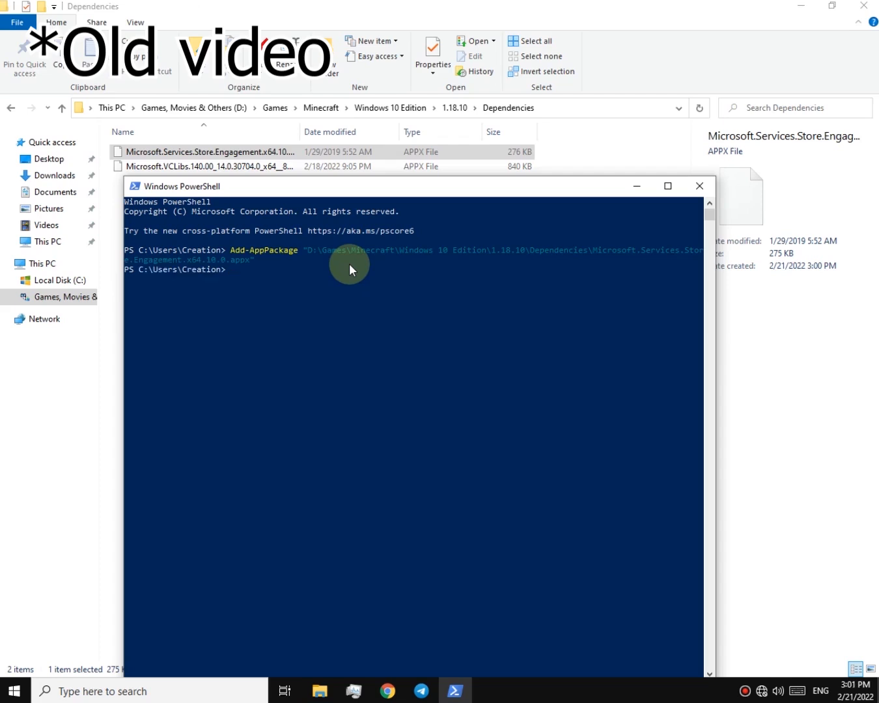
text(Add-App)
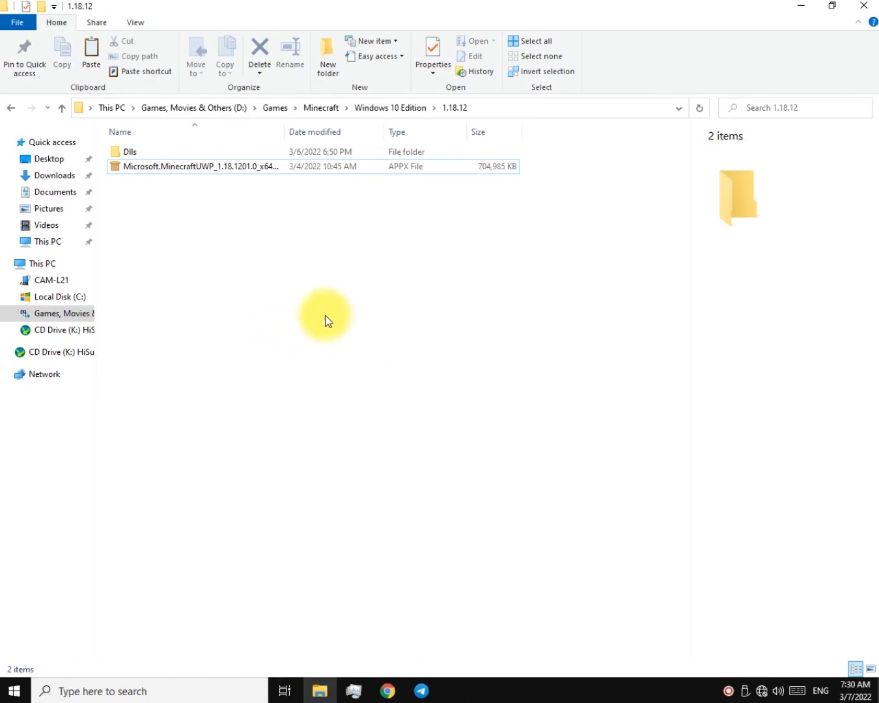
- Extract the Microsoft.MinecraftUWP APPX with 7-Zip into a same-named folder beside it
click(185, 166)
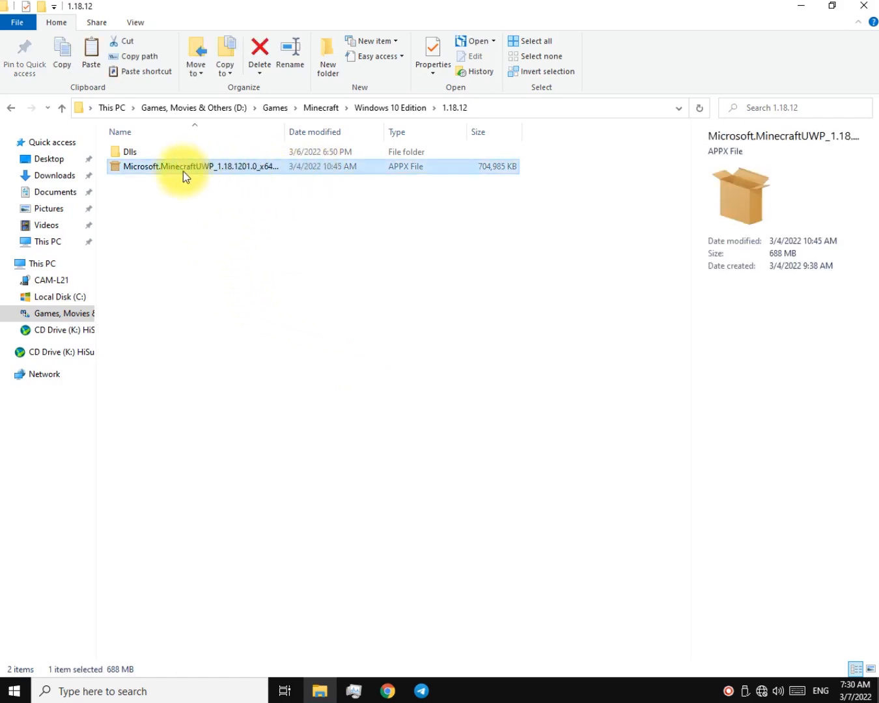
mouse_move(485, 172)
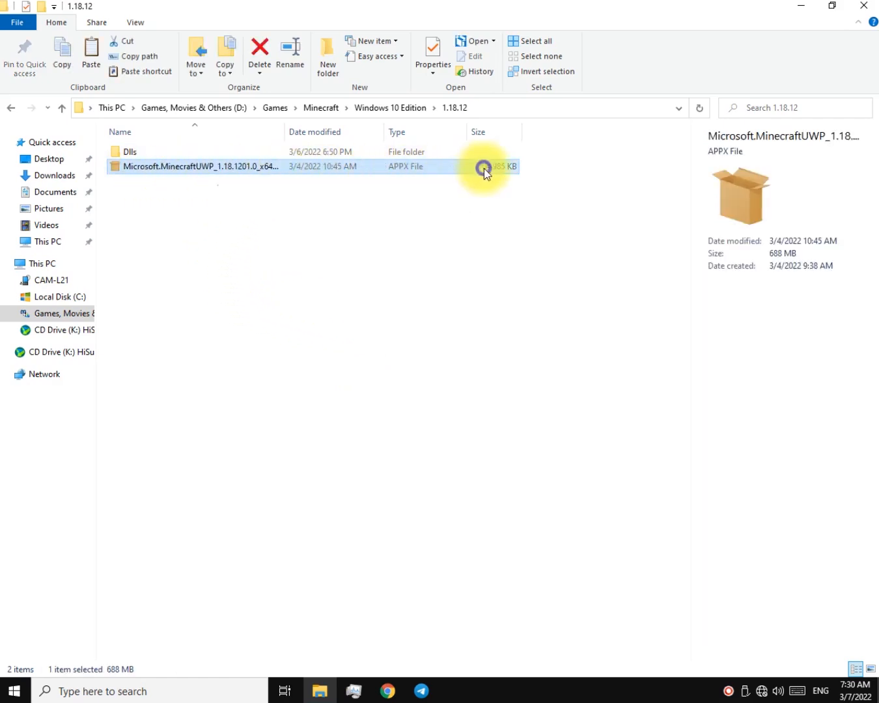
right_click(486, 171)
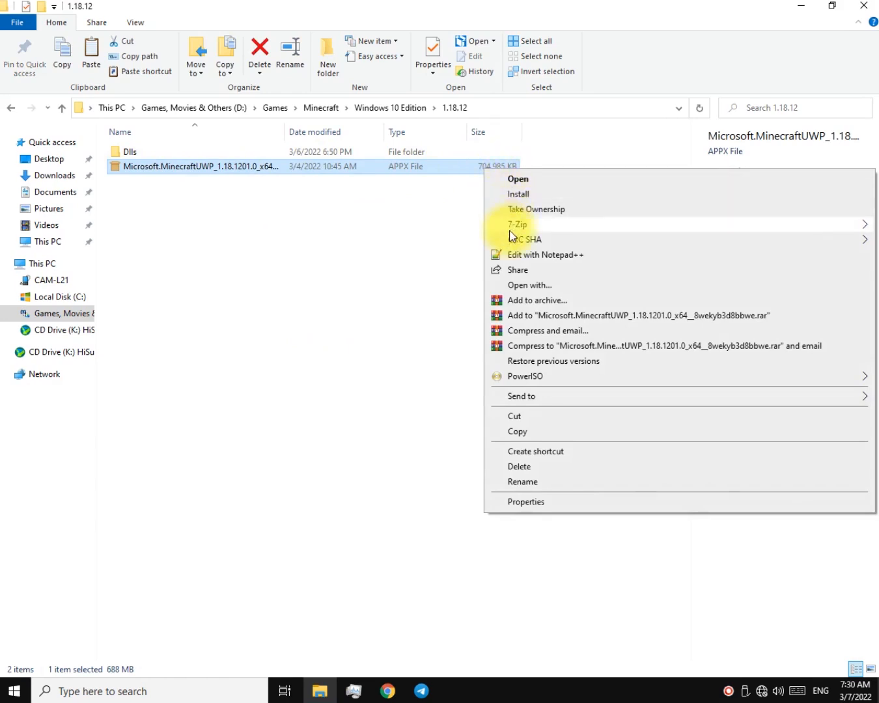
mouse_move(519, 224)
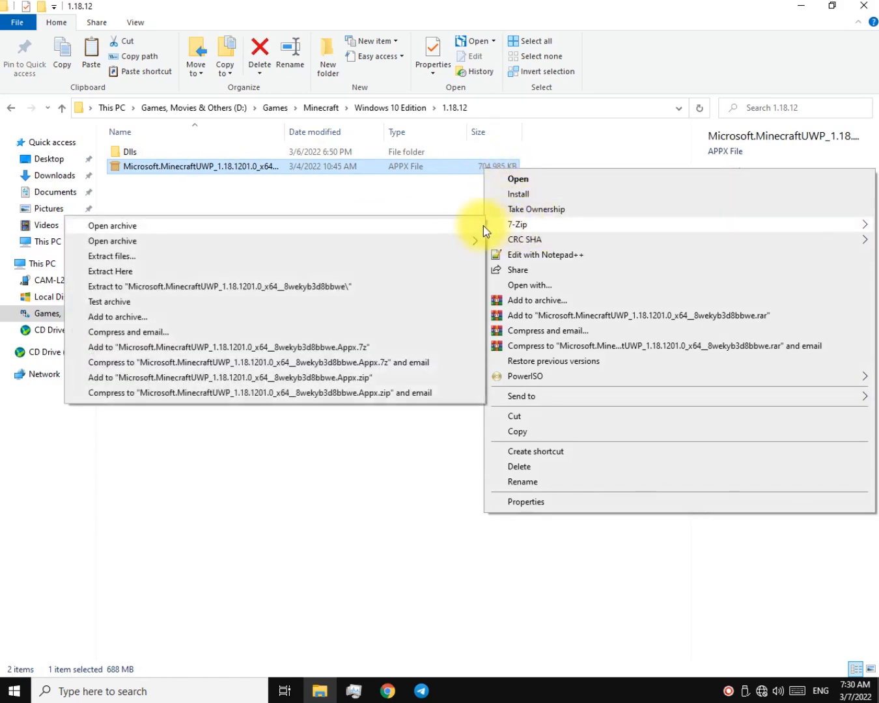
mouse_move(282, 294)
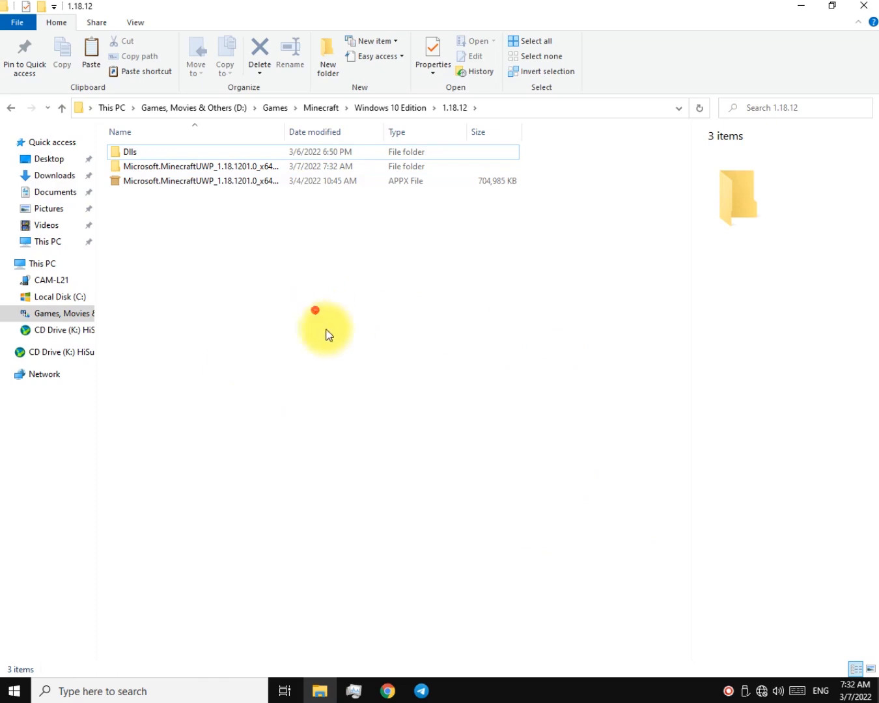
- Launch Minecraft.Windows.exe directly from the newly extracted Minecraft UWP folder
click(195, 166)
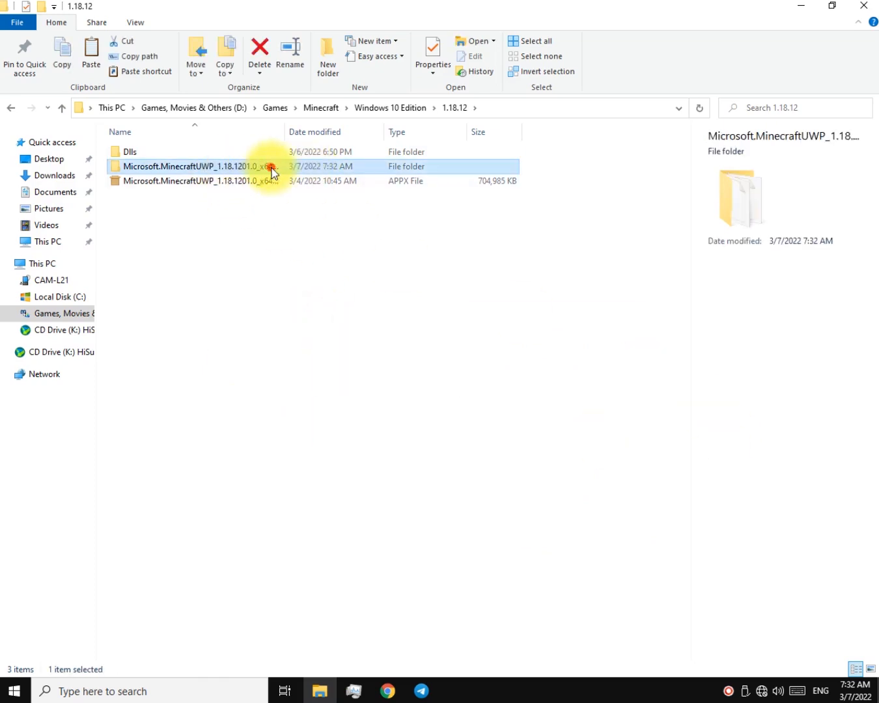
double_click(195, 167)
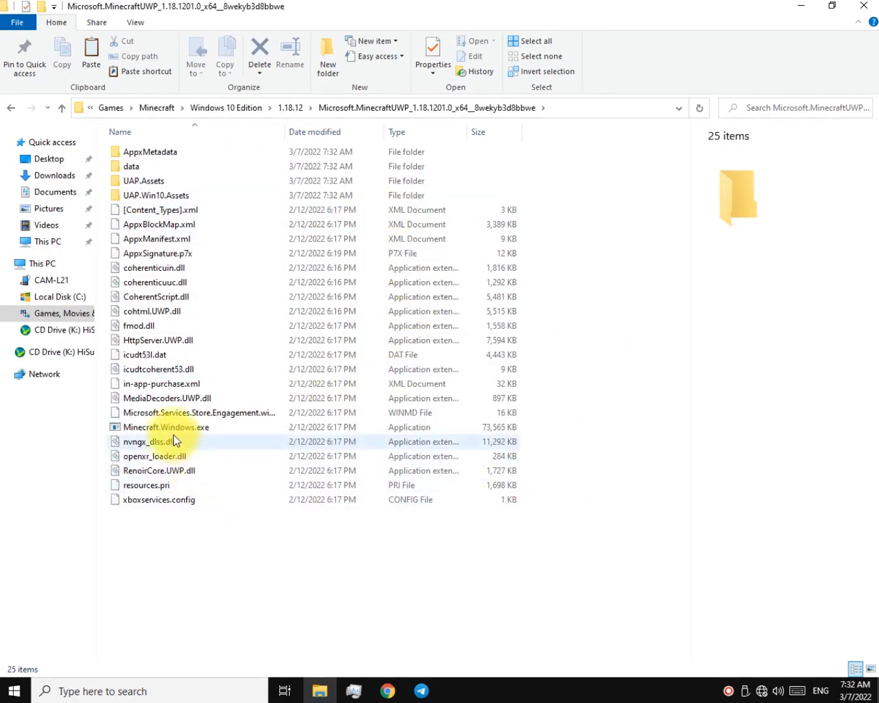
click(164, 428)
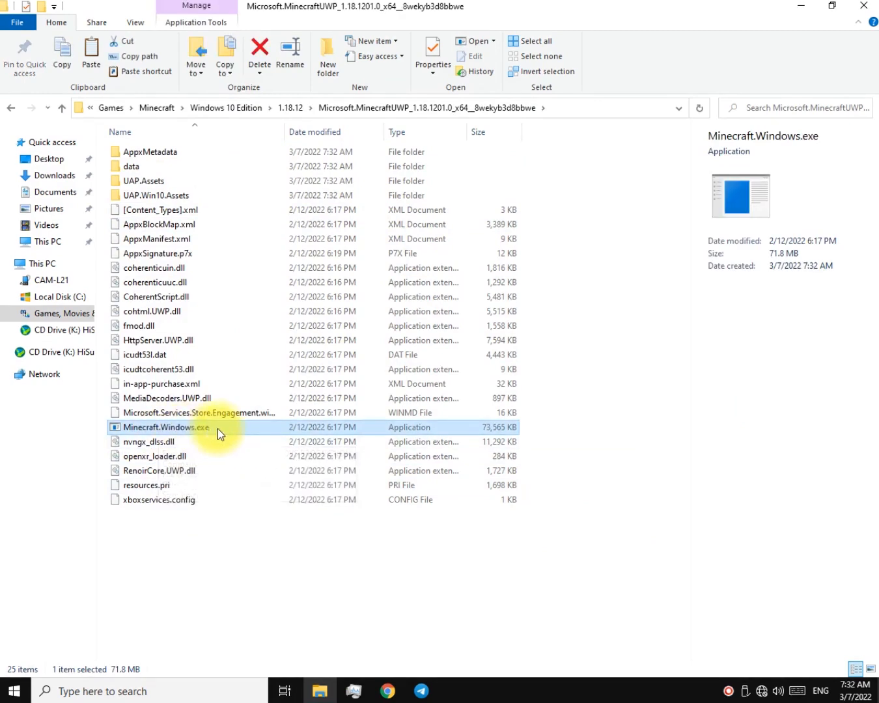
mouse_move(133, 443)
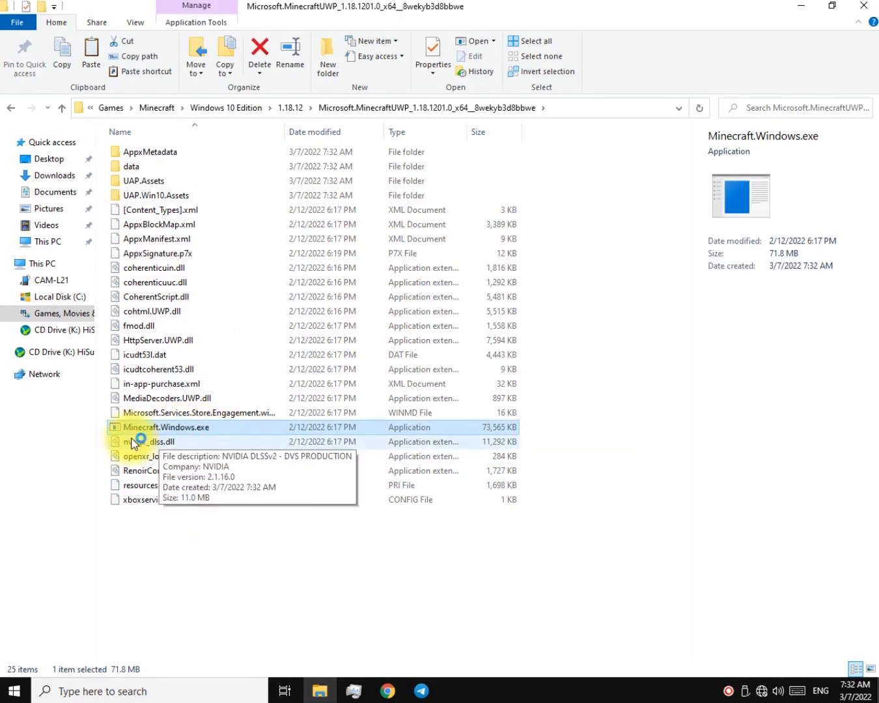
double_click(166, 427)
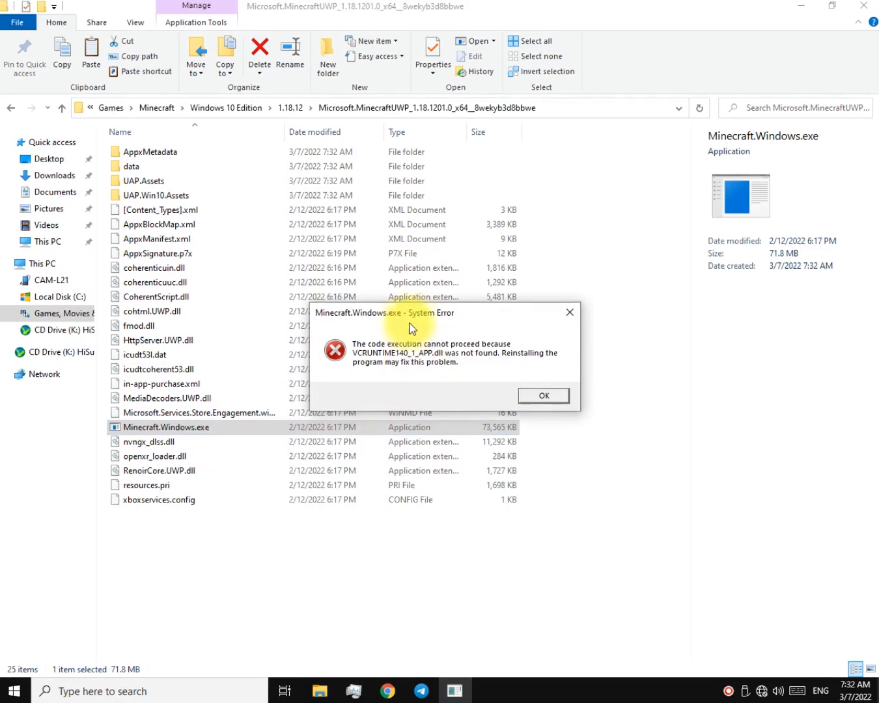
- Dismiss the missing VCRUNTIME140_1_APP.dll and MSVCP140_APP.dll system errors
drag(410, 313, 367, 285)
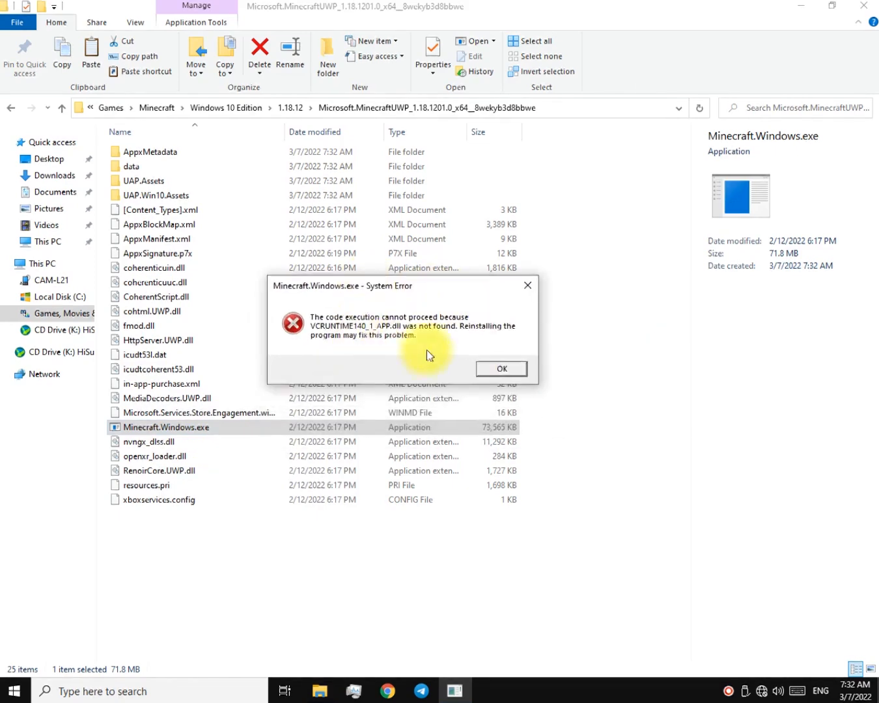
click(502, 369)
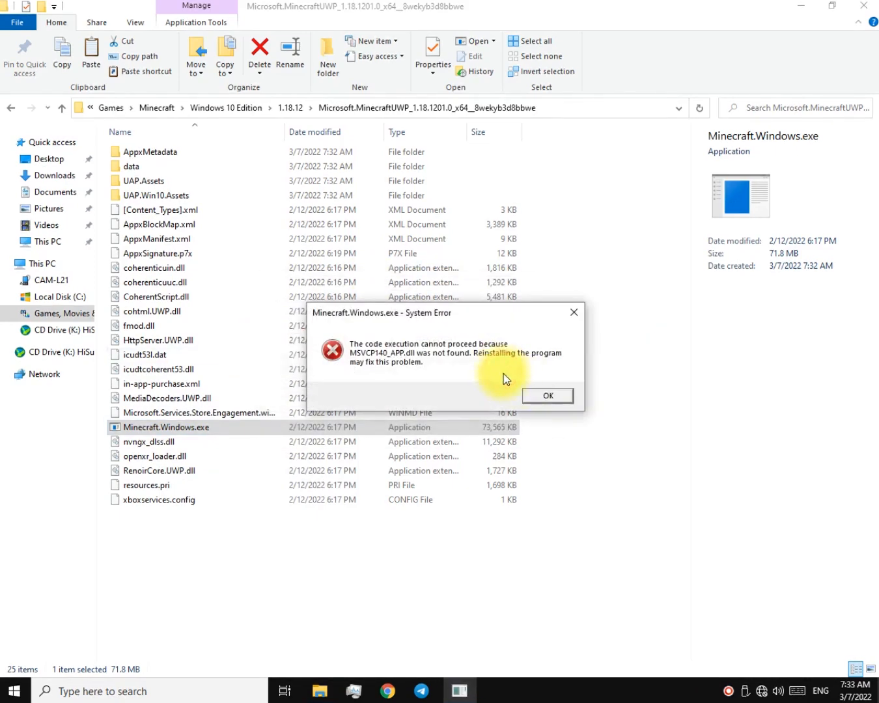
click(547, 396)
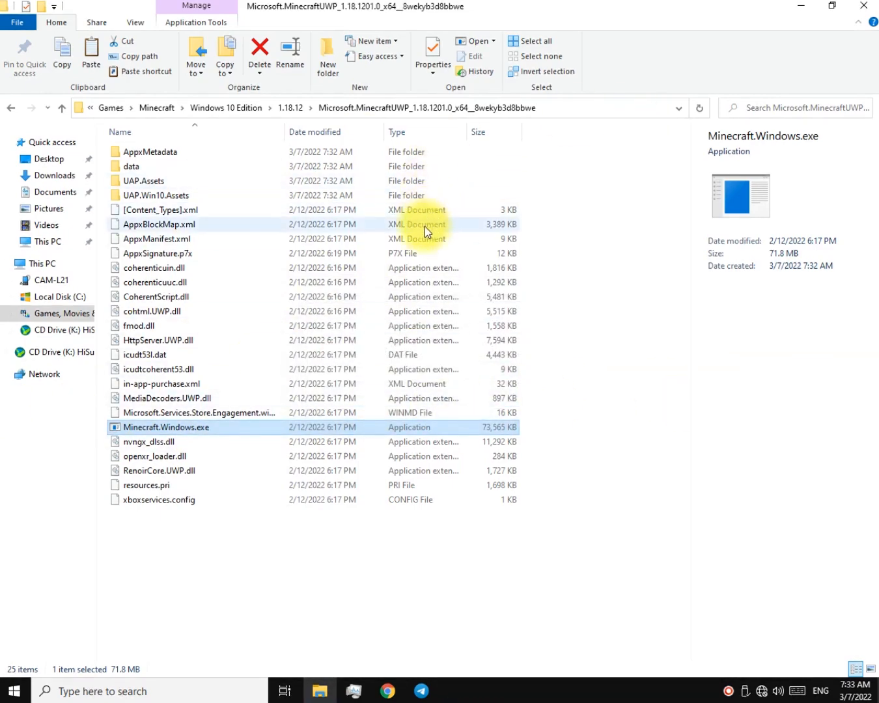
mouse_move(586, 378)
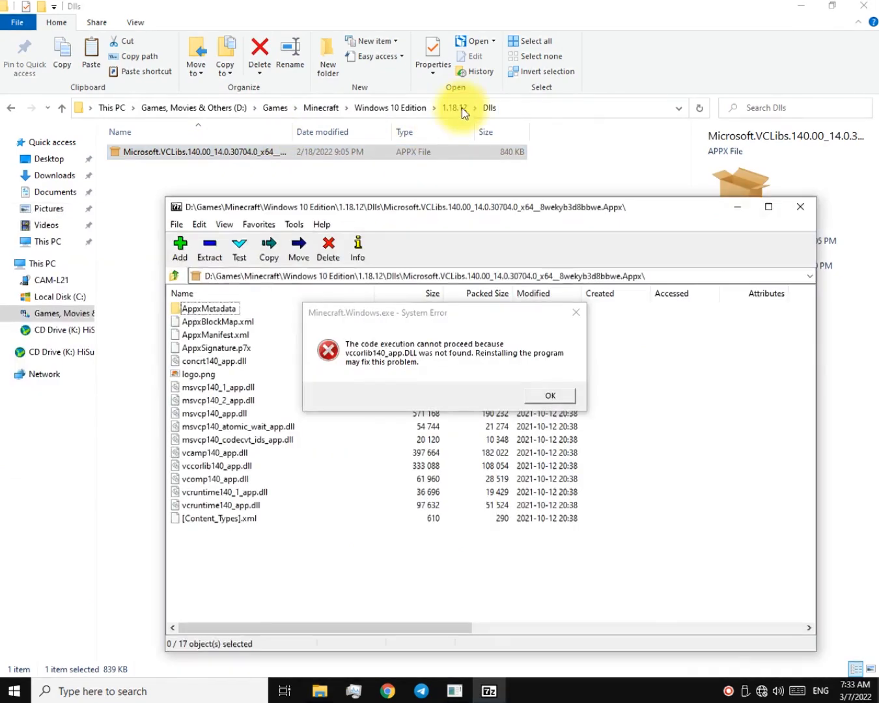
- Copy vccorlib140_app, msvcp140_app and vcruntime140 DLLs from the VCLibs APPX, relaunching and dismissing each error
click(453, 106)
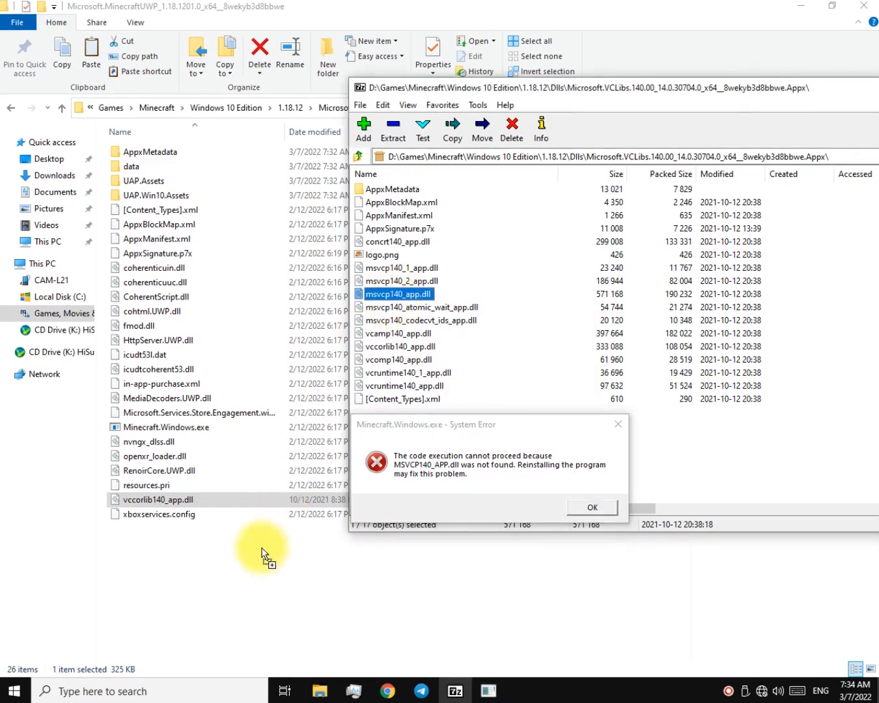
click(593, 508)
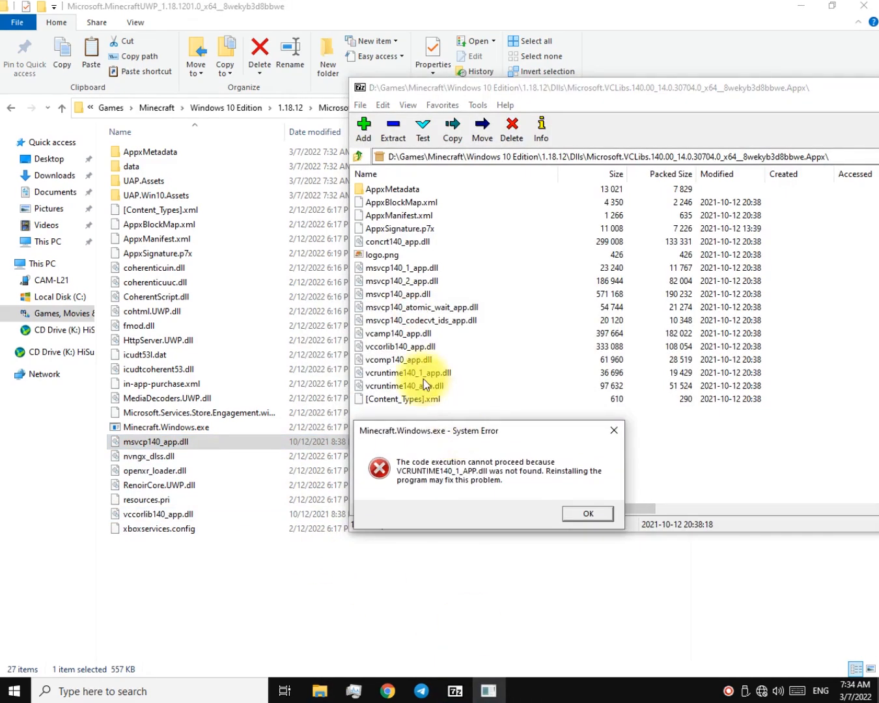
click(587, 513)
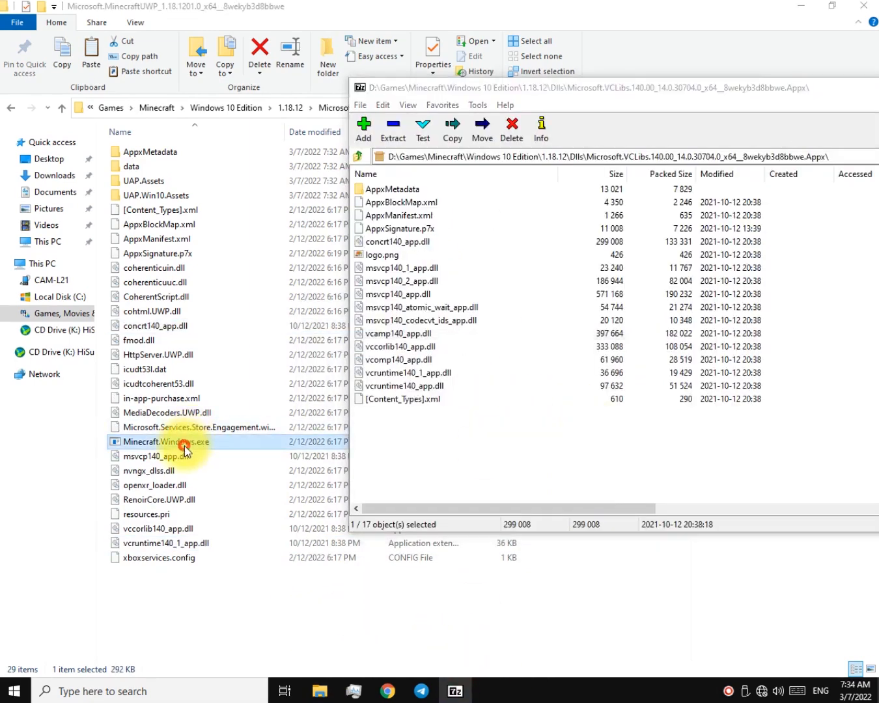
double_click(167, 442)
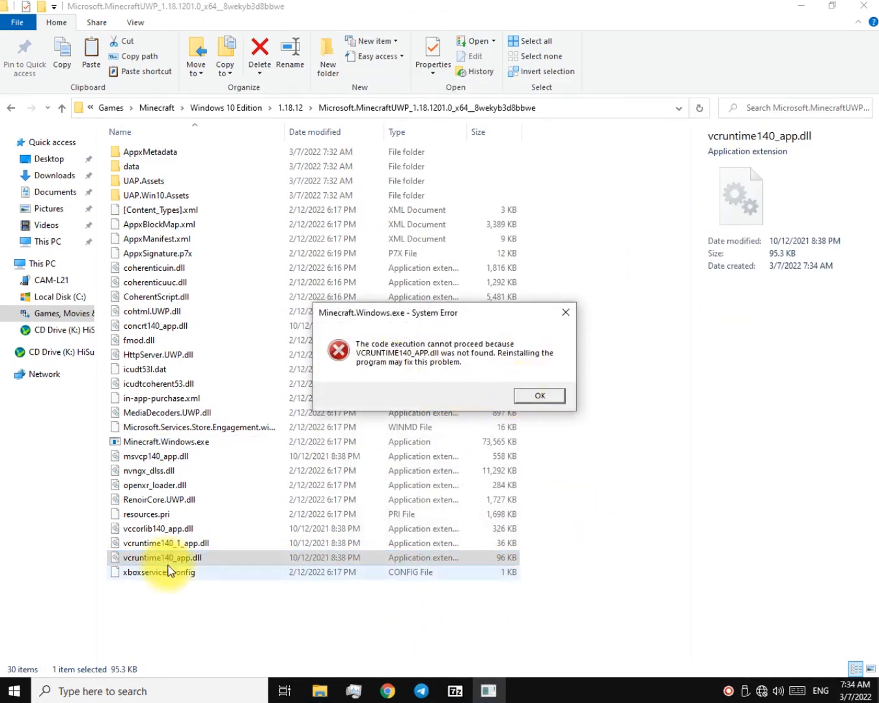
click(538, 395)
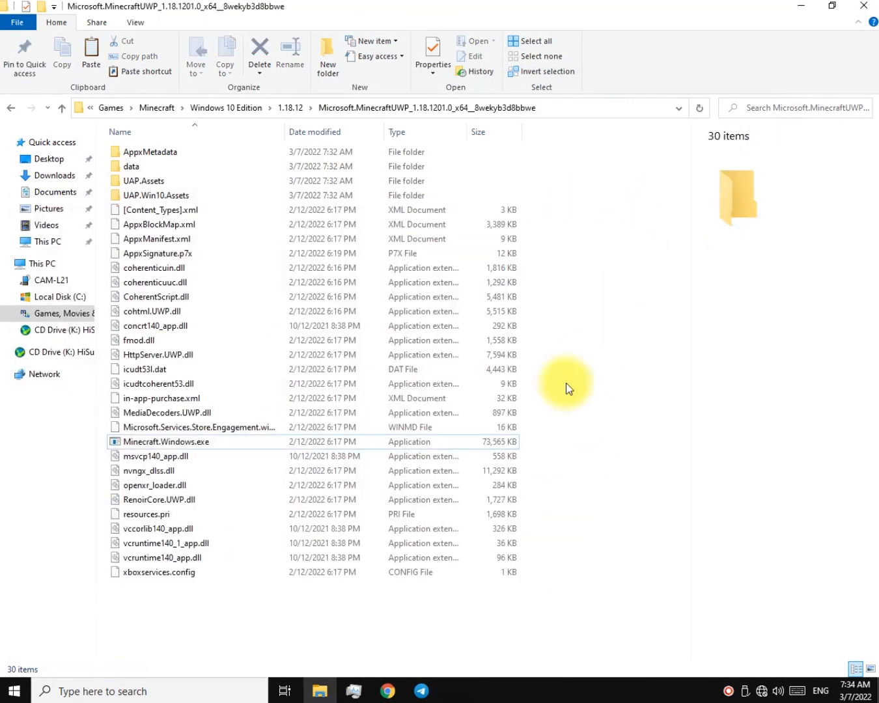
mouse_move(216, 594)
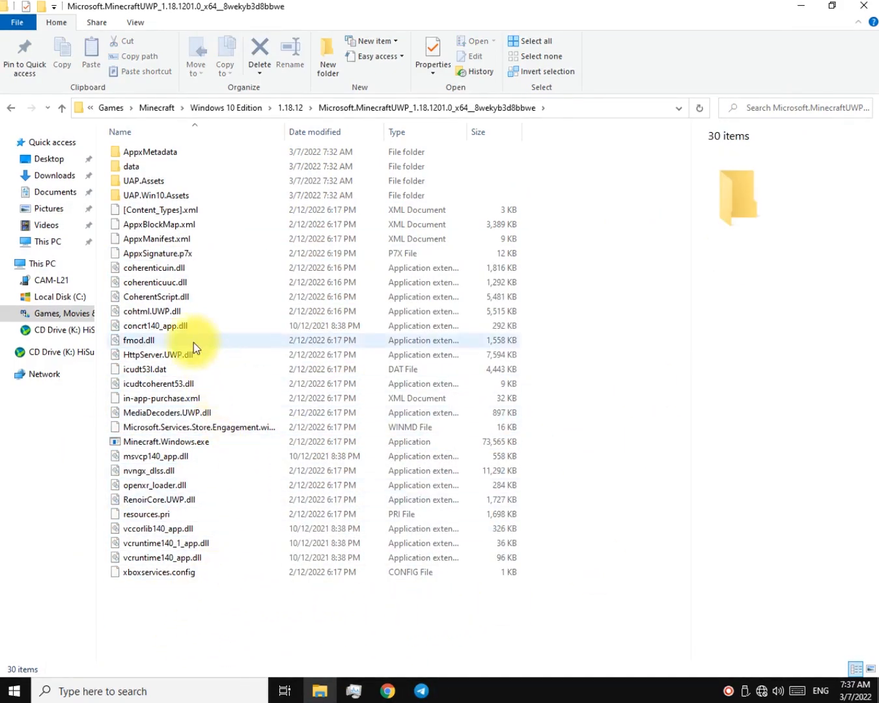
- Permanently delete AppxSignature.p7x from the extracted Minecraft folder
click(163, 253)
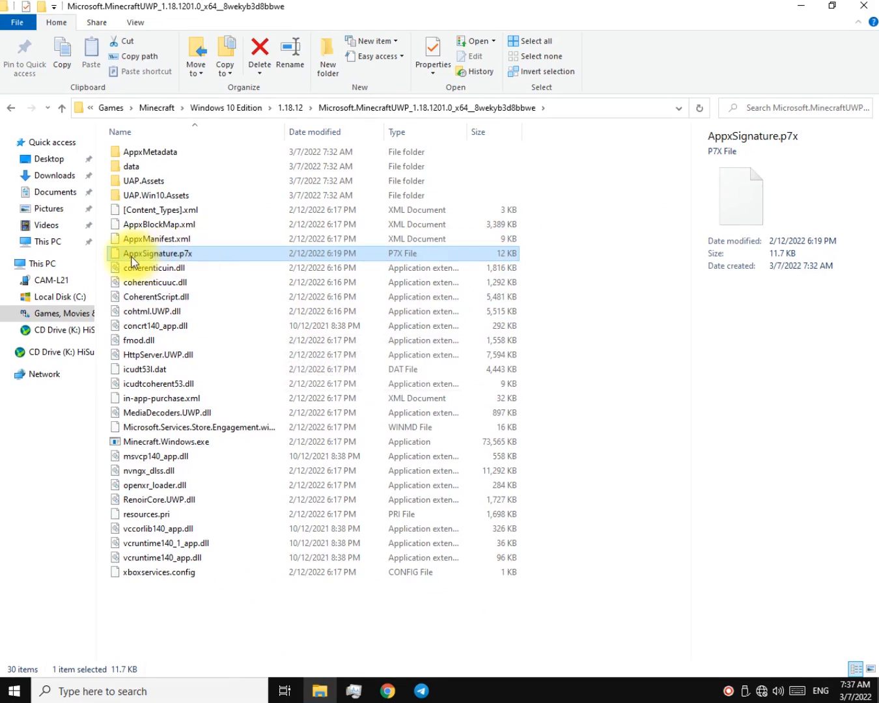
mouse_move(150, 260)
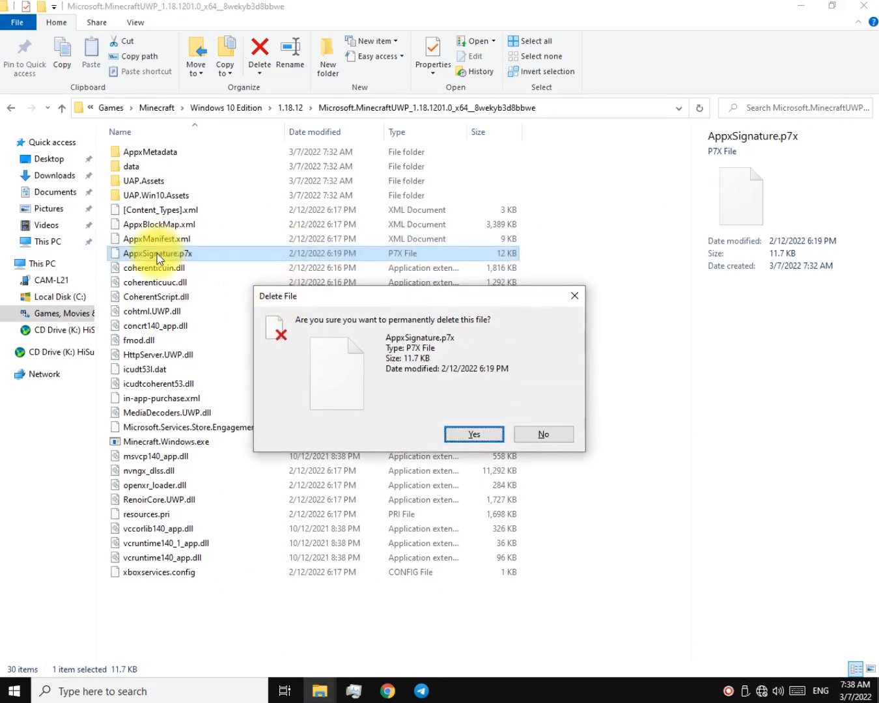
mouse_move(151, 224)
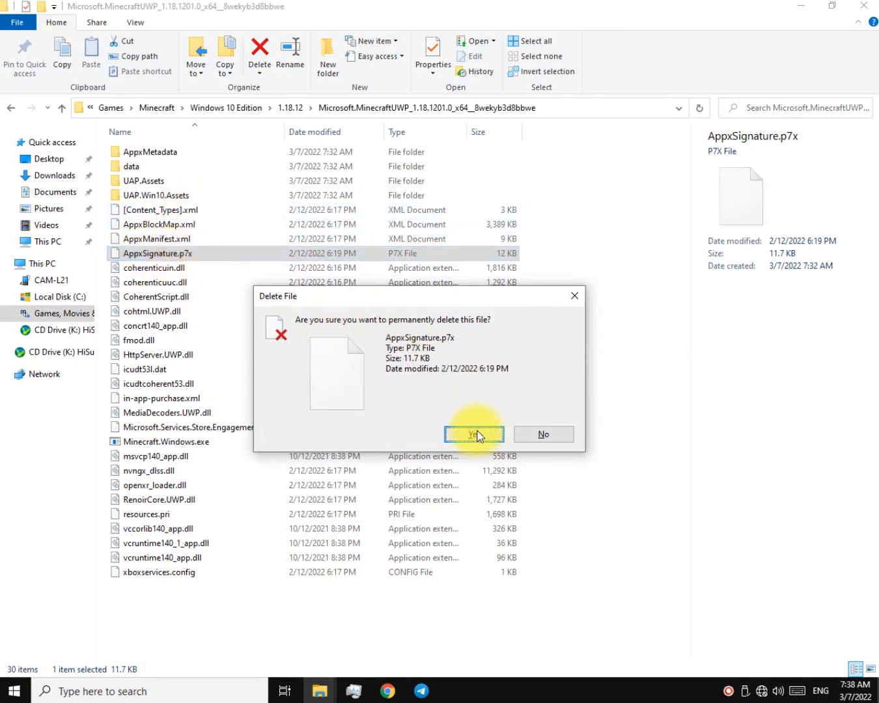
click(474, 435)
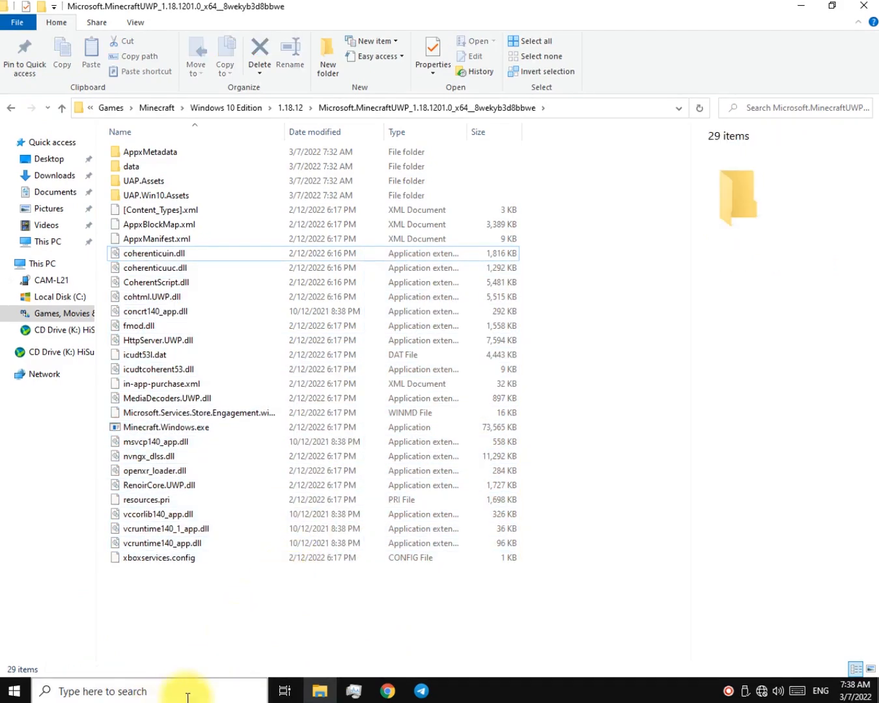
- Open Windows PowerShell again and begin the Add-AppxPackage command
text(oi)
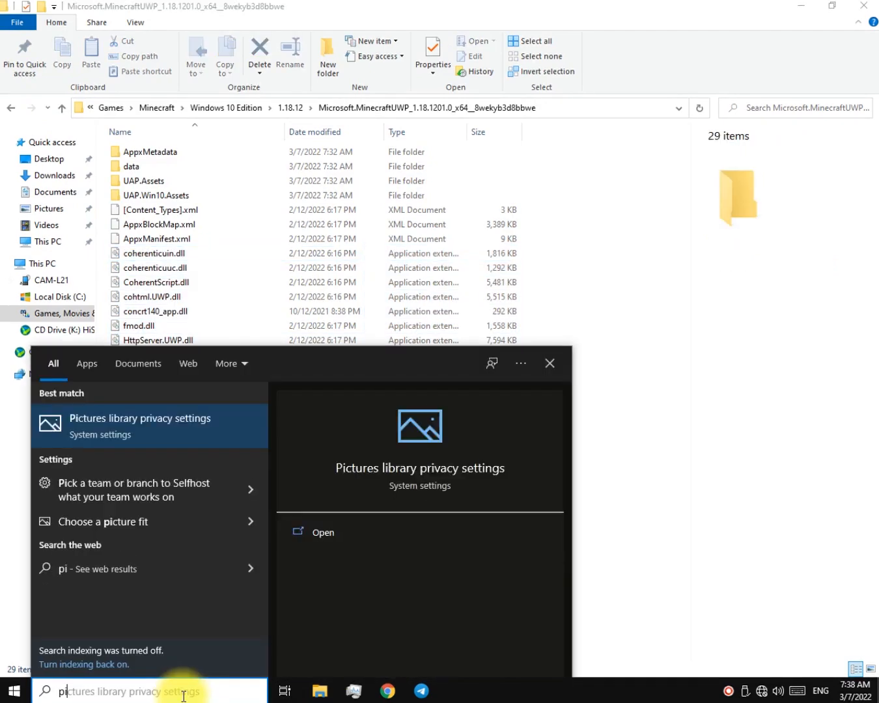
text(power)
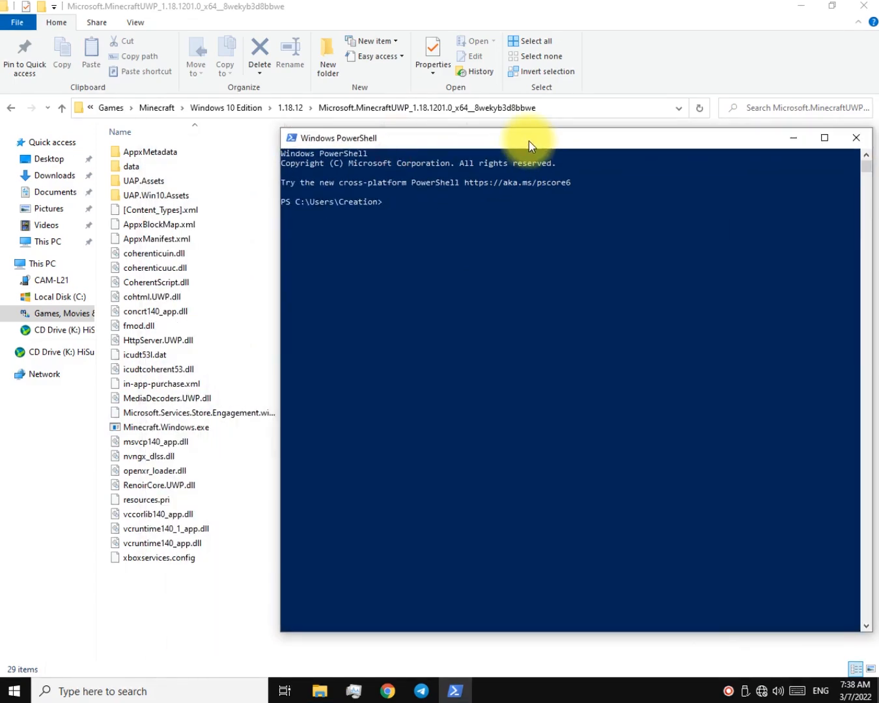
text(A)
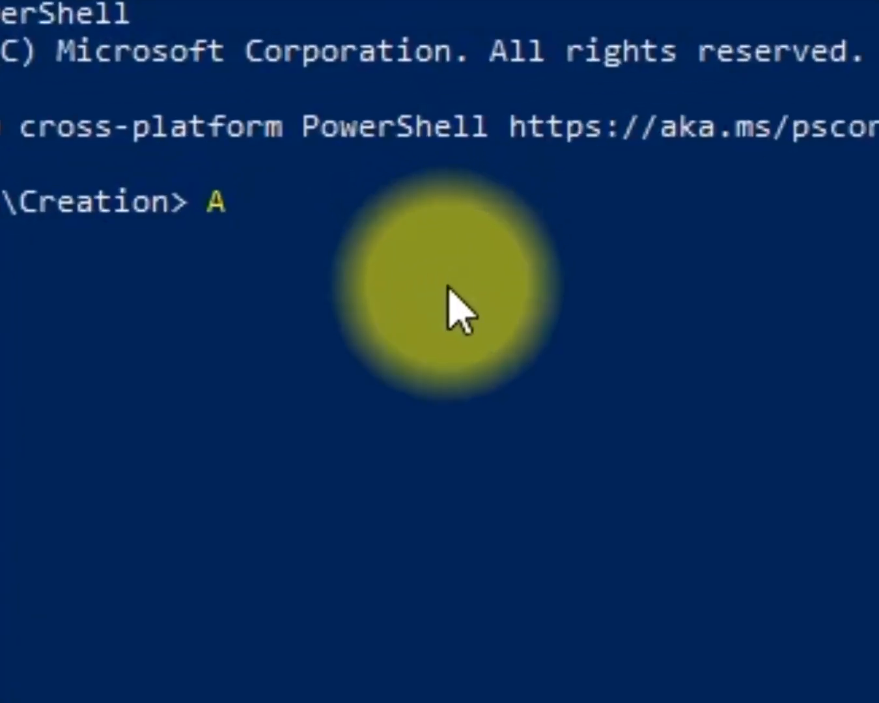
text(dd-AppxPackage)
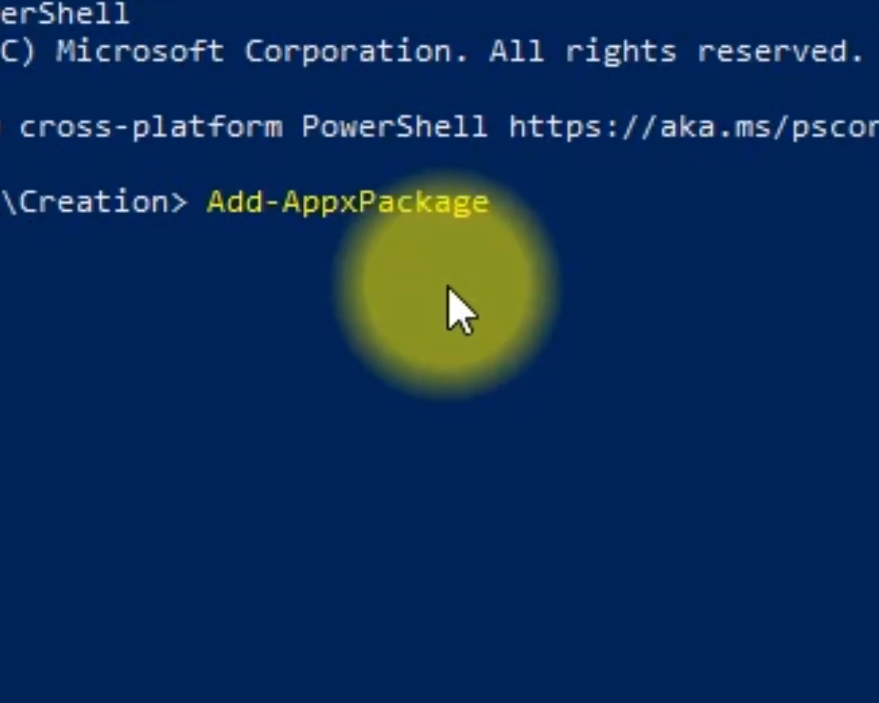
mouse_move(358, 237)
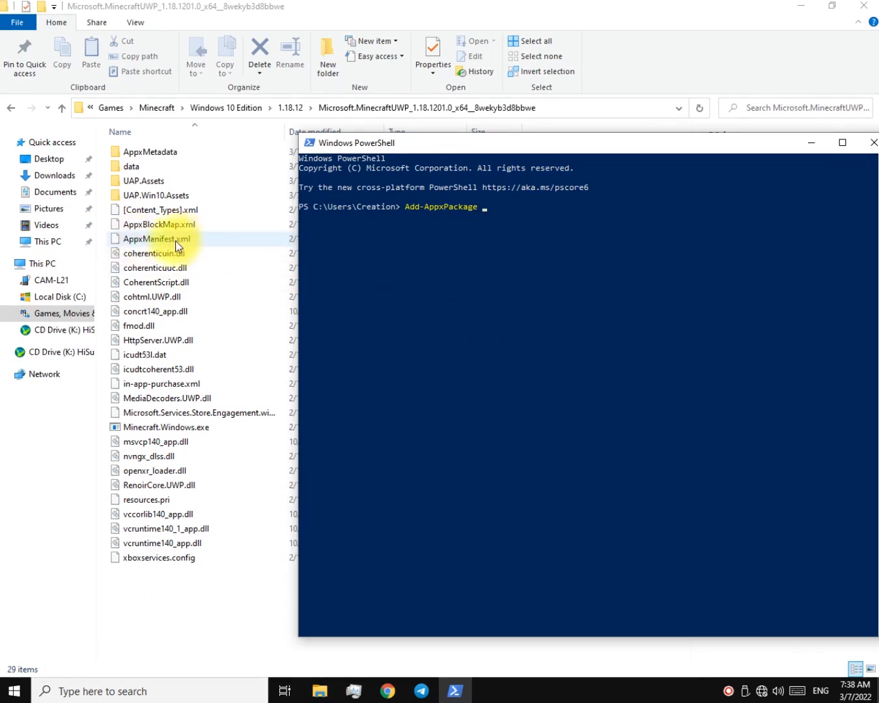
- Register the Minecraft package from its AppxManifest.xml with -Register, then close the console
click(135, 240)
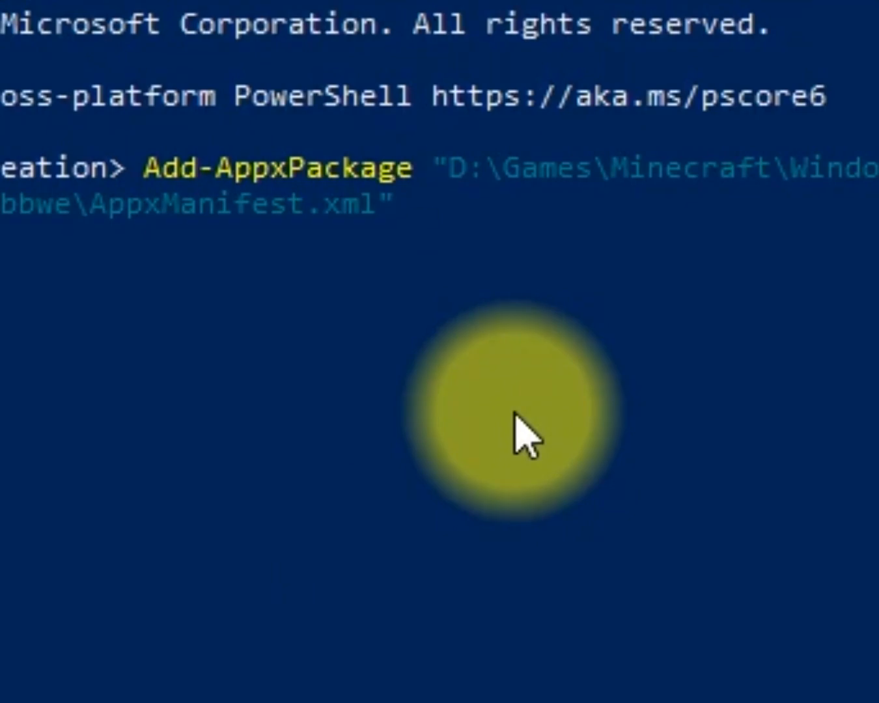
text(-R)
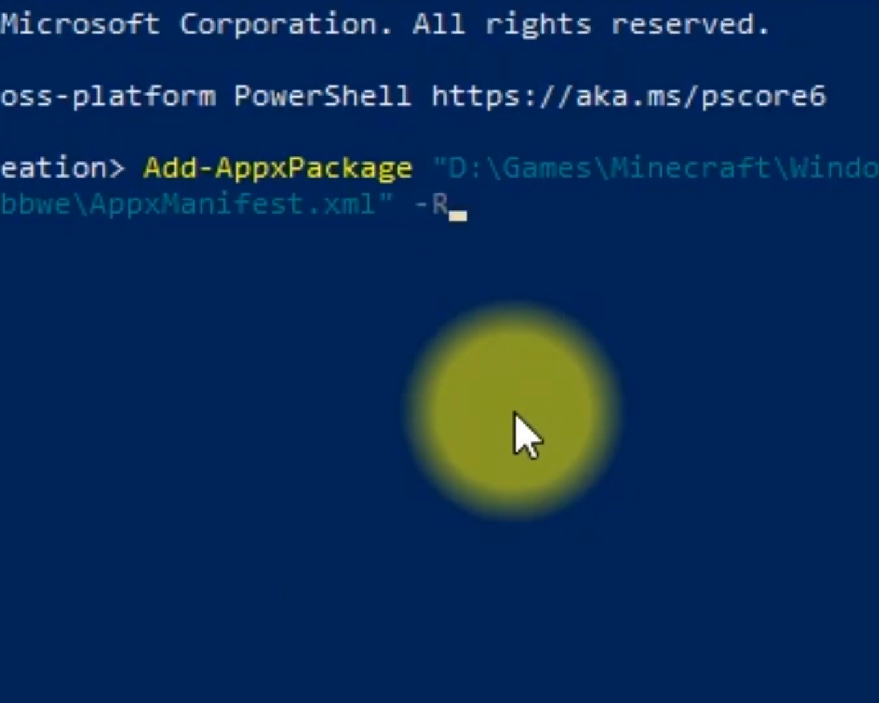
text(egister)
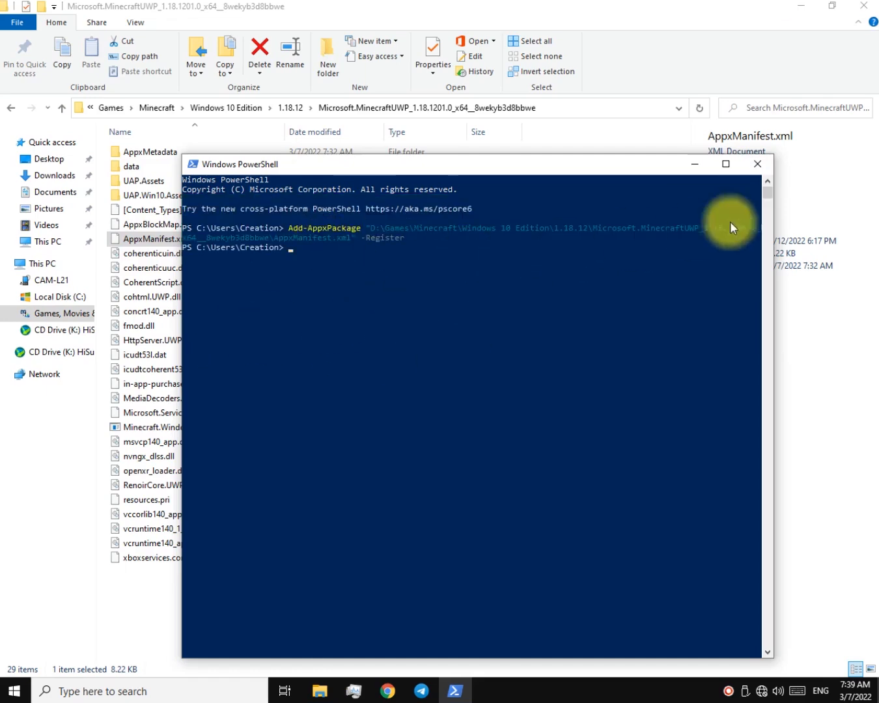
click(758, 164)
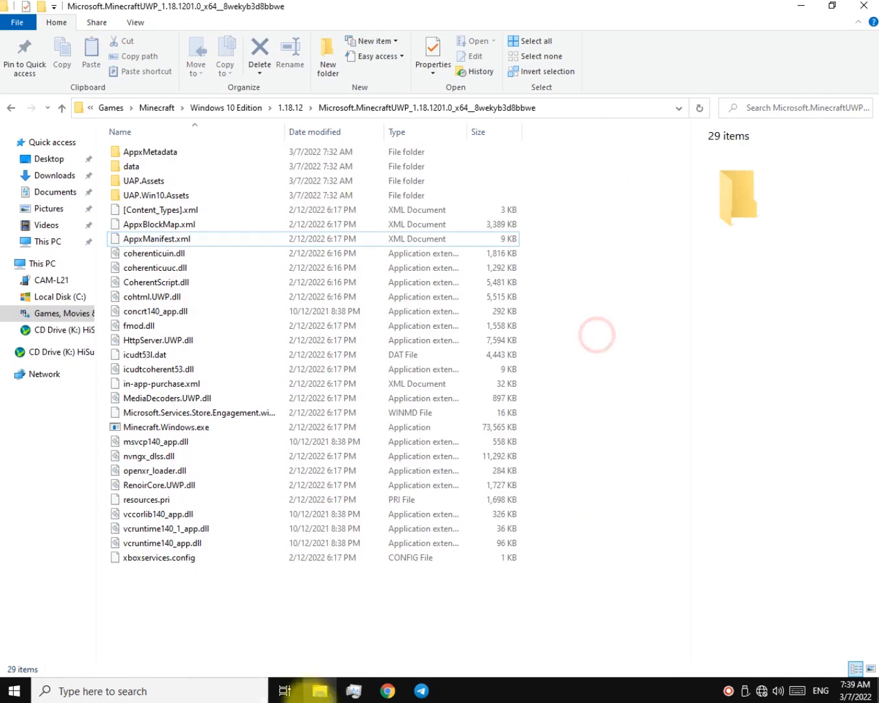
- Launch Minecraft from its tile in the Start Menu Games group
click(13, 691)
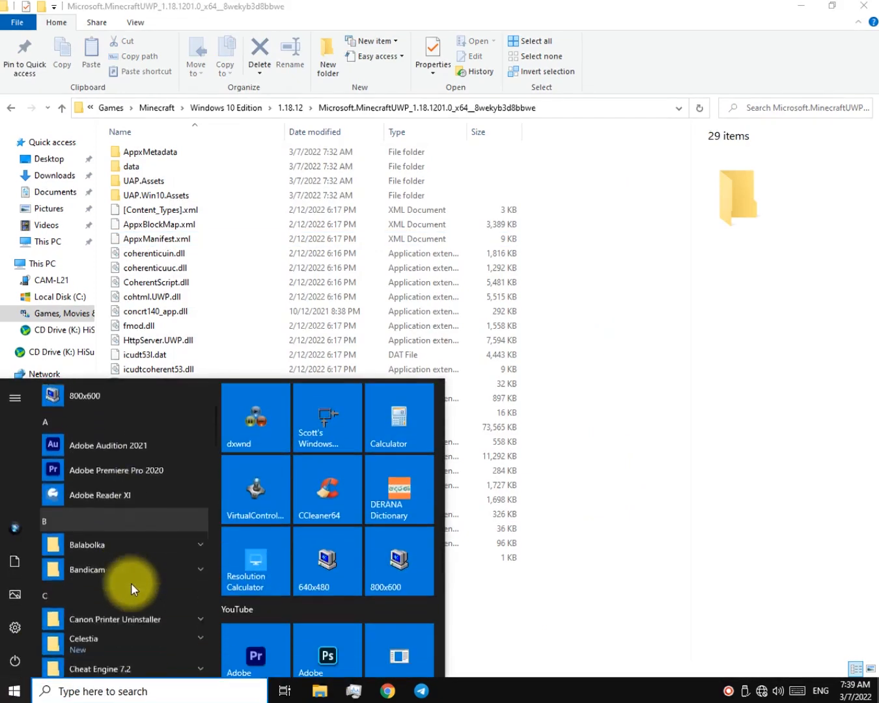
scroll(down, 3)
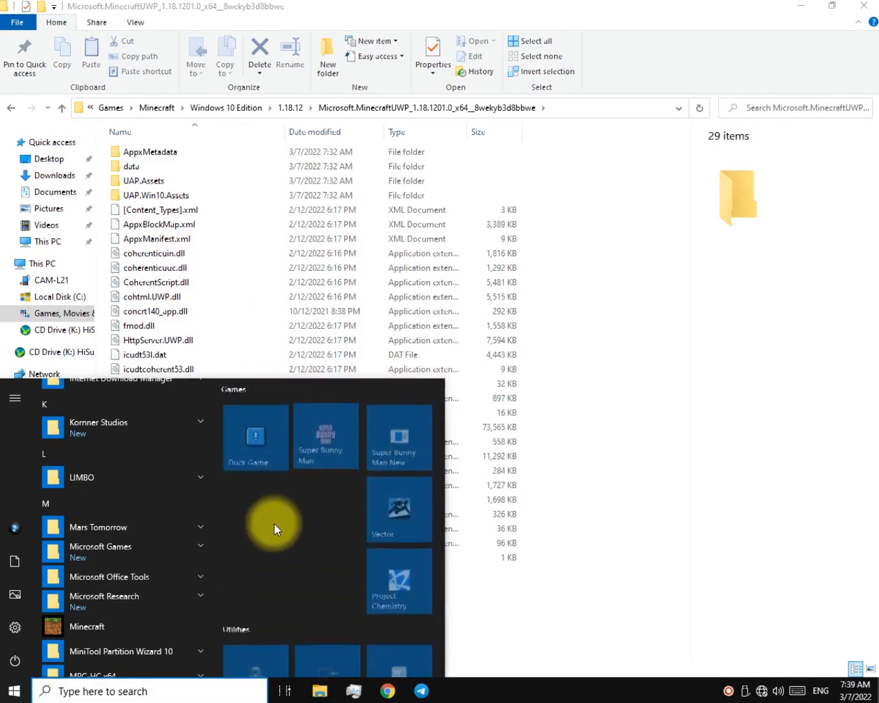
right_click(255, 508)
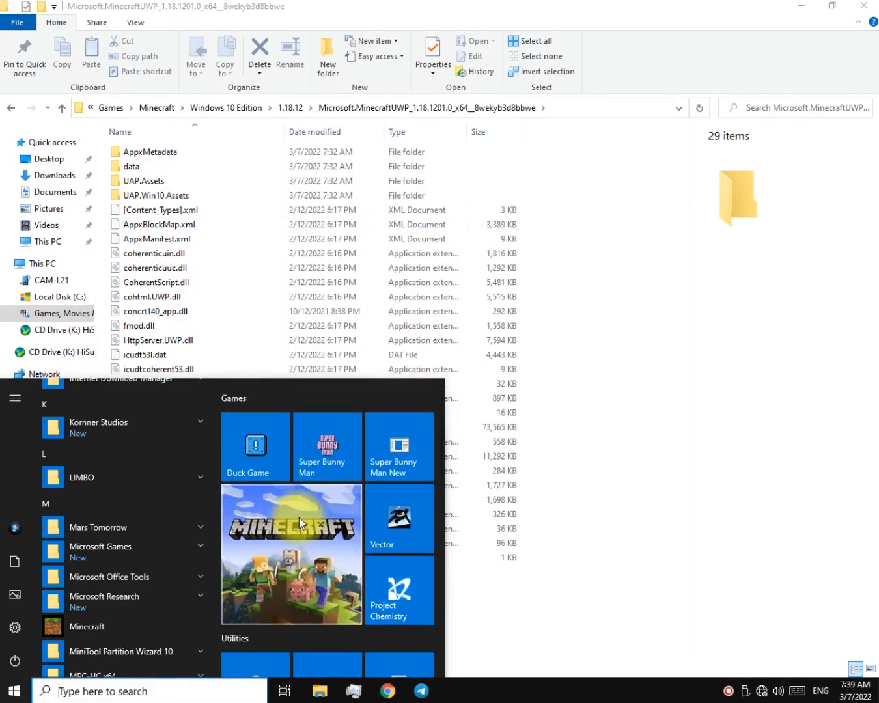
click(291, 518)
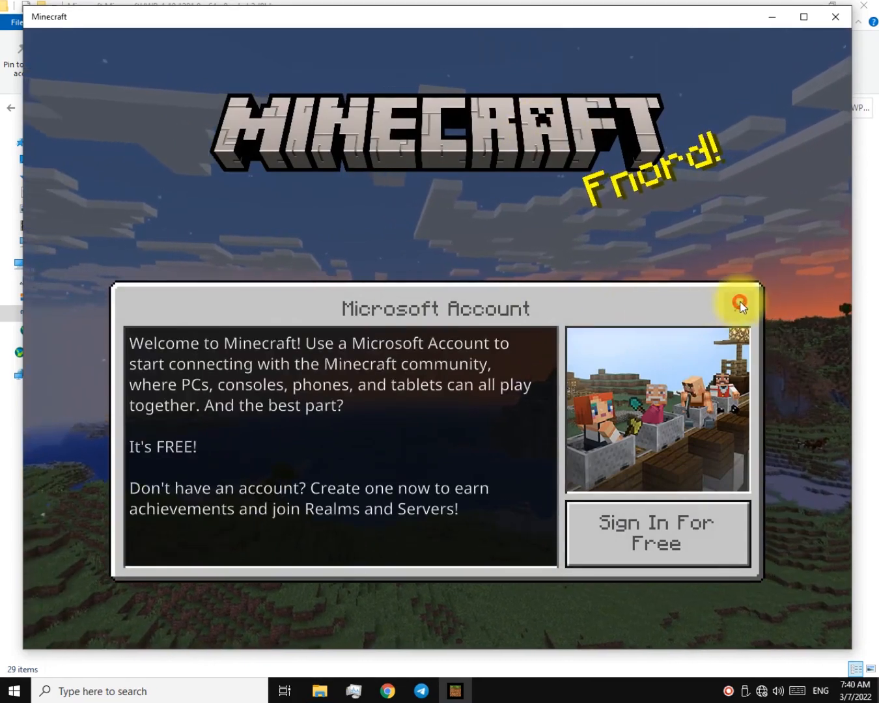
- Close the Microsoft Account welcome popup so the Minecraft 1.18.12 main menu shows
click(737, 302)
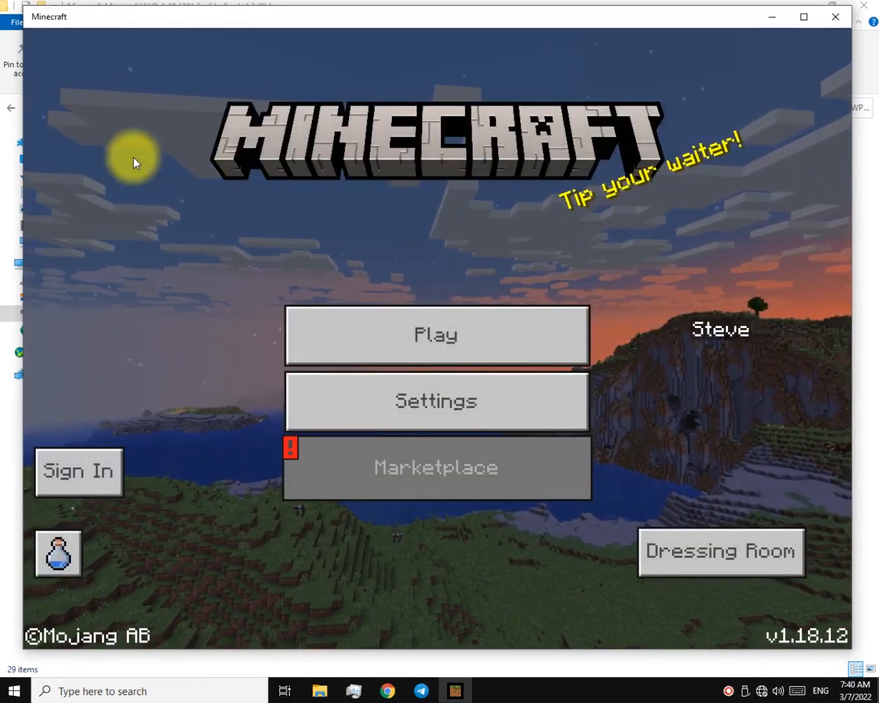